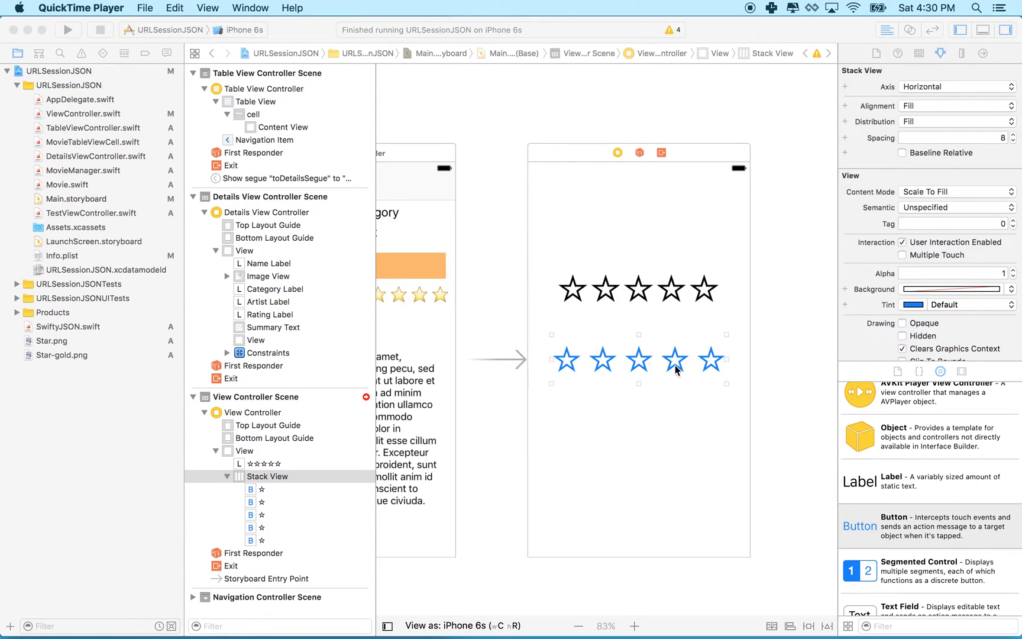
mouse_move(580, 364)
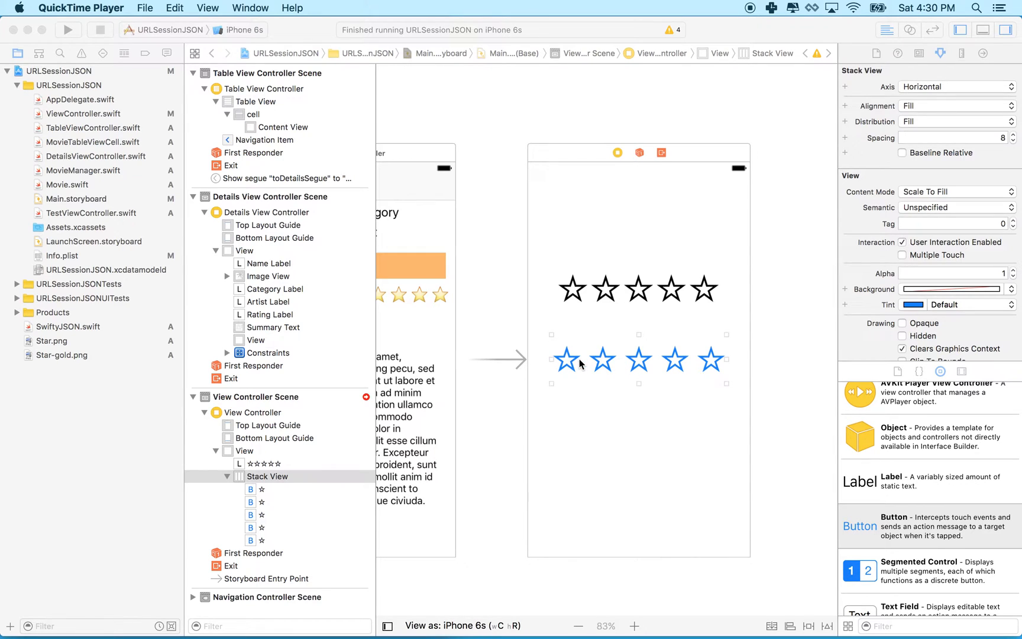
mouse_move(684, 370)
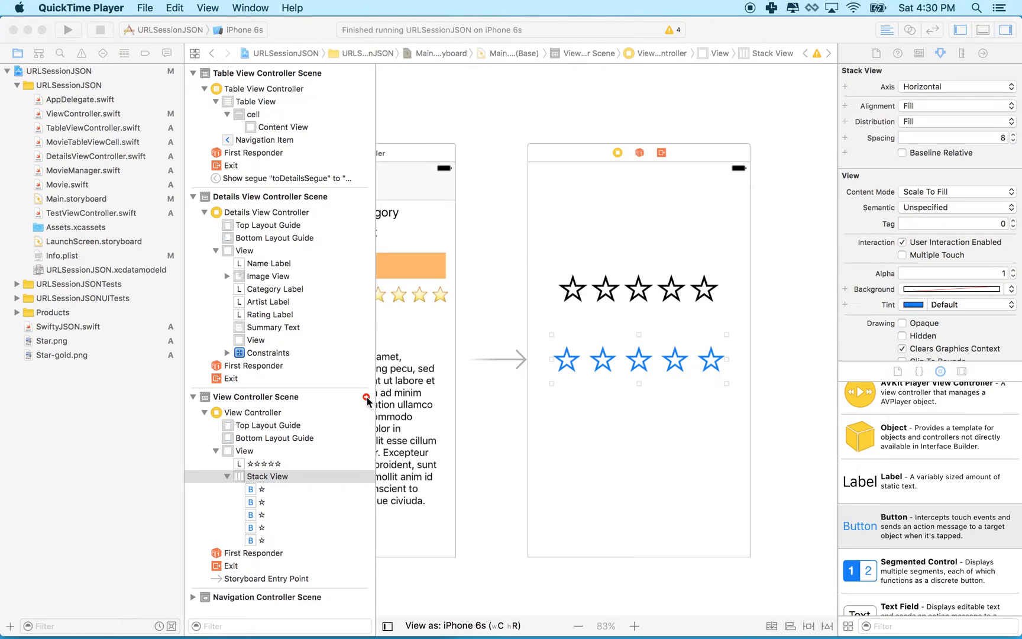
mouse_move(593, 357)
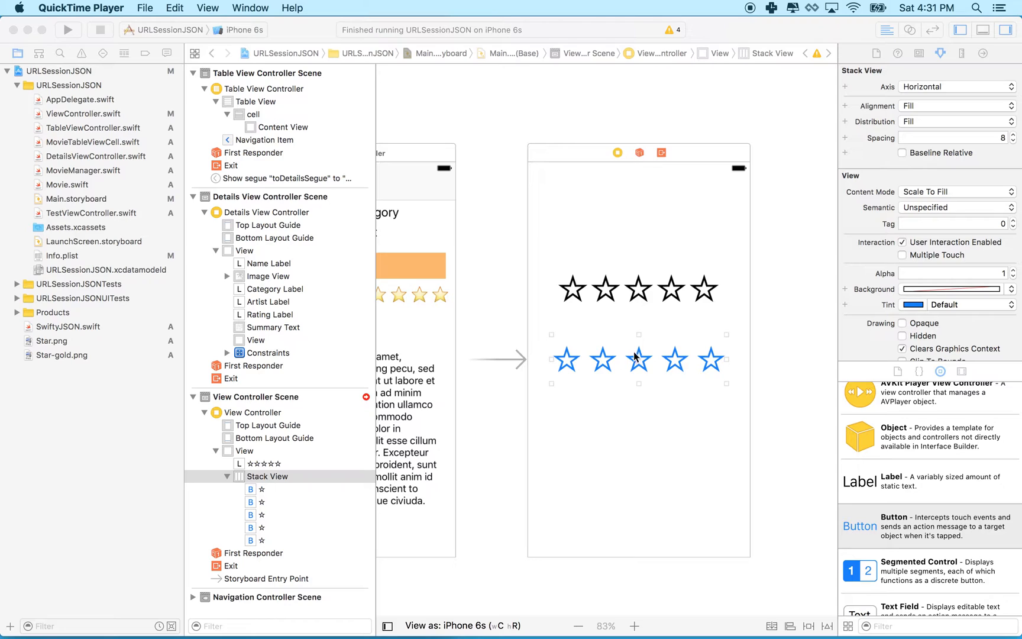
mouse_move(212, 293)
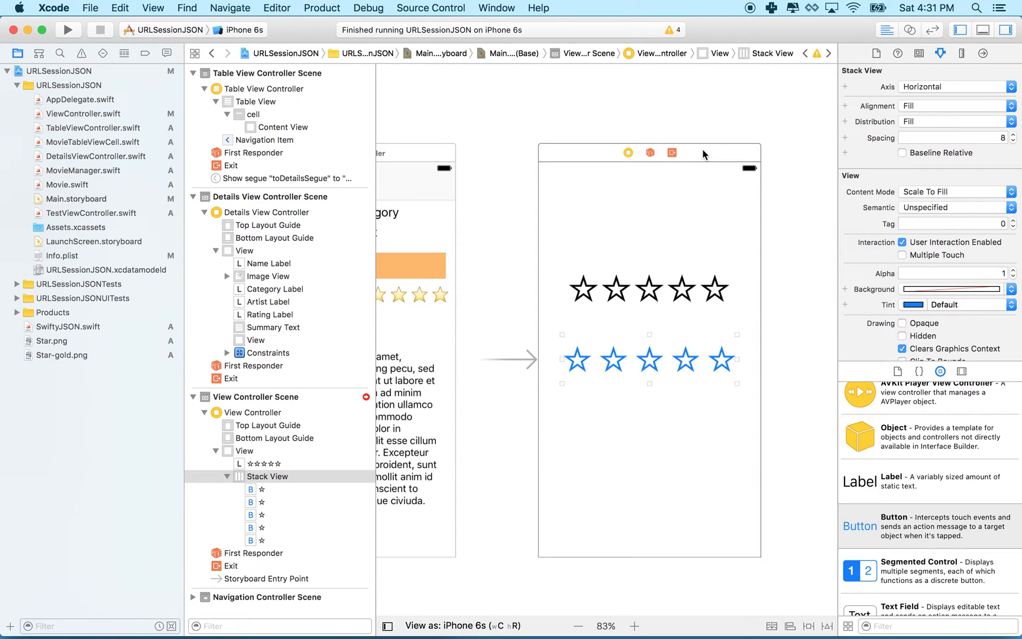
mouse_move(627, 304)
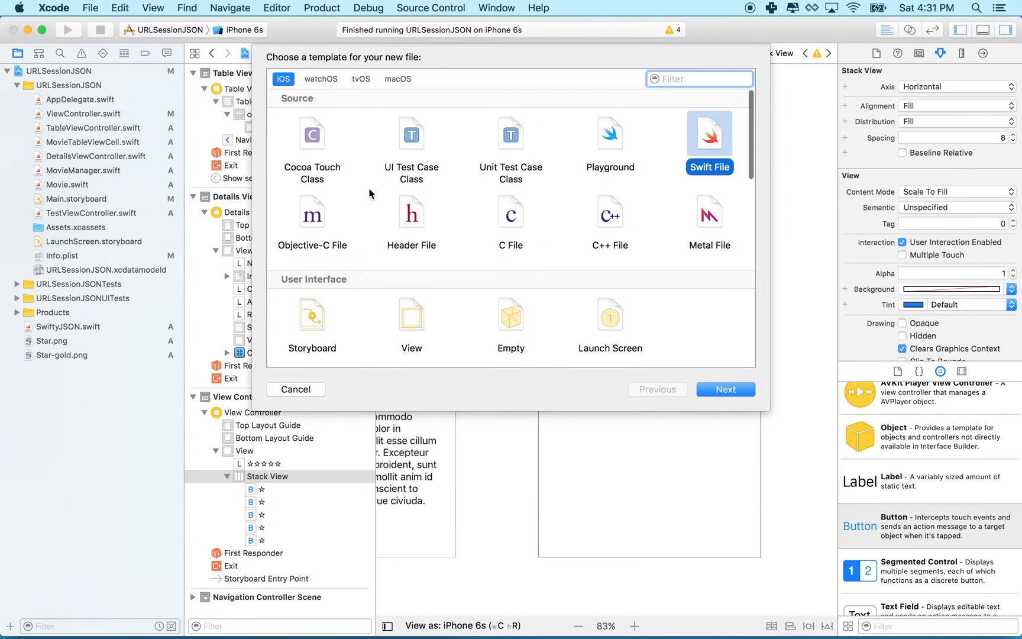
Create a Swift Cocoa Touch Class file, RatingTestViewController, subclassing UIViewController
left_click(312, 135)
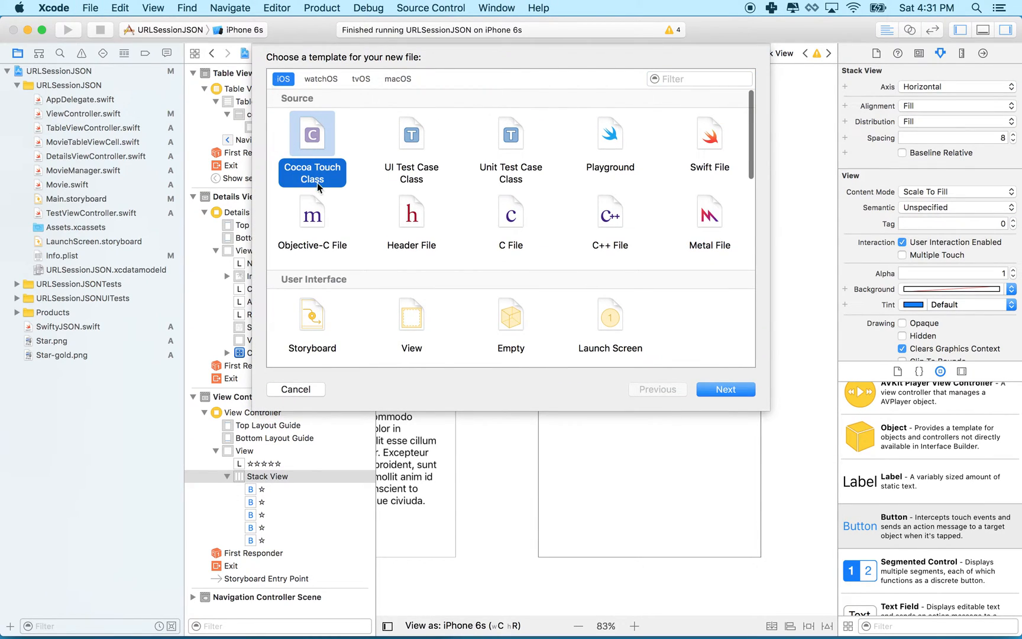
left_click(724, 389)
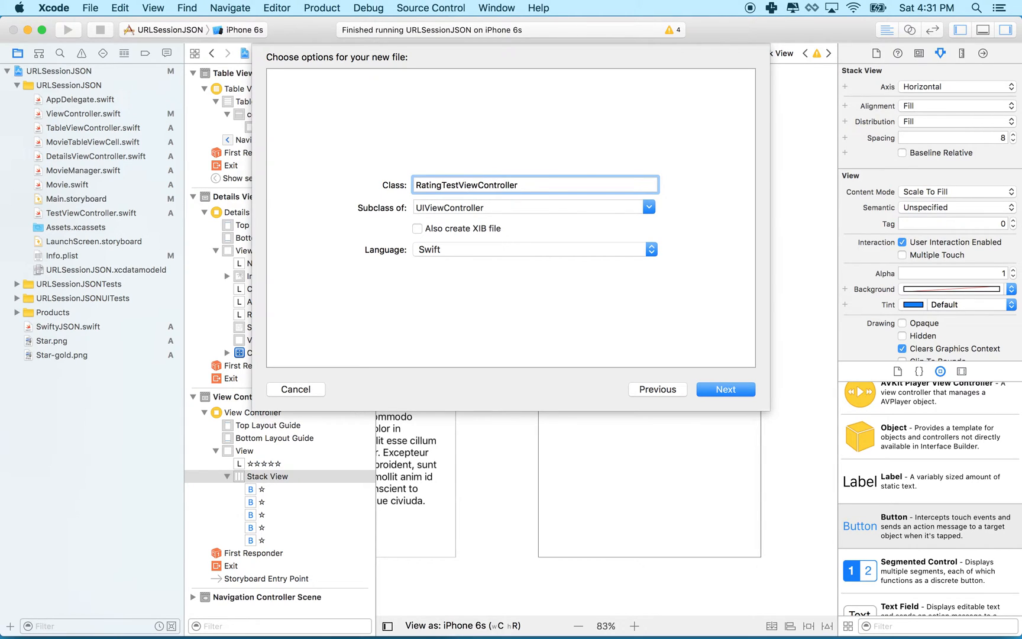
left_click(724, 389)
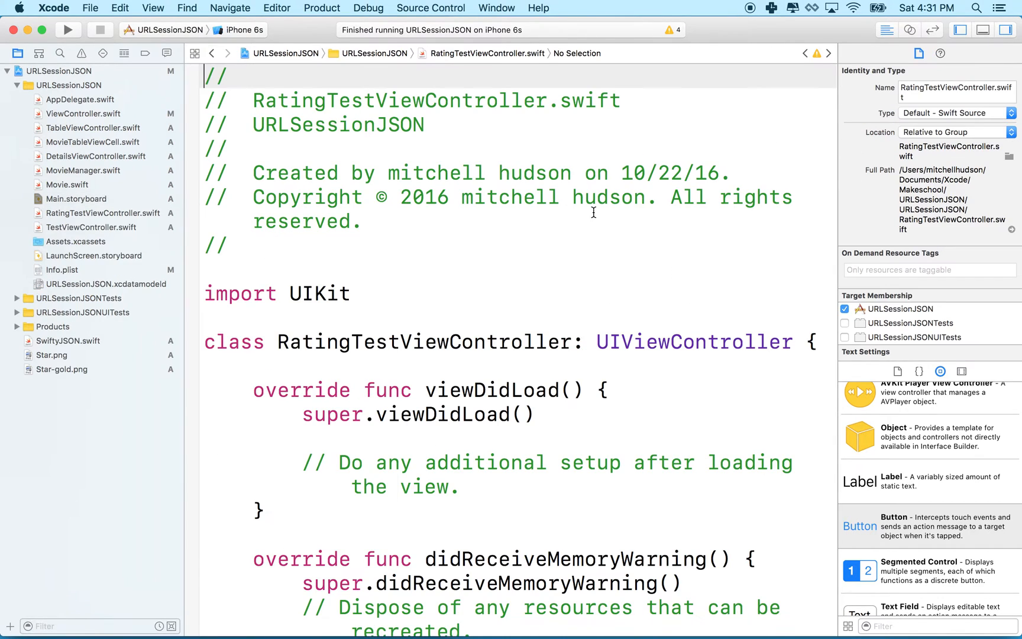
Set the star-rating scene's view controller Class to RatingTestViewController in Main.storyboard
left_click(102, 213)
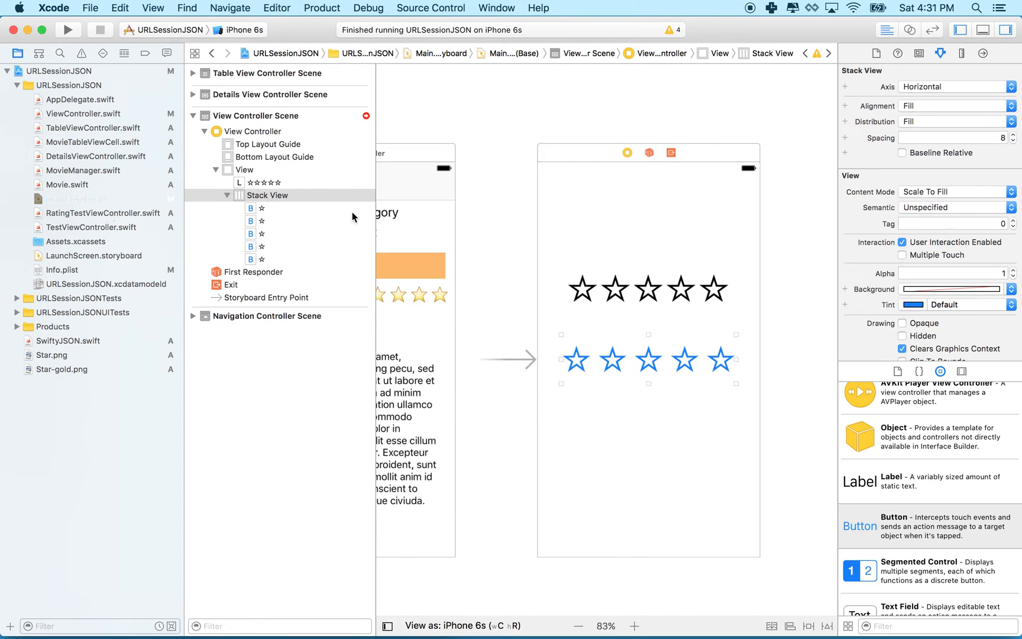
left_click(626, 152)
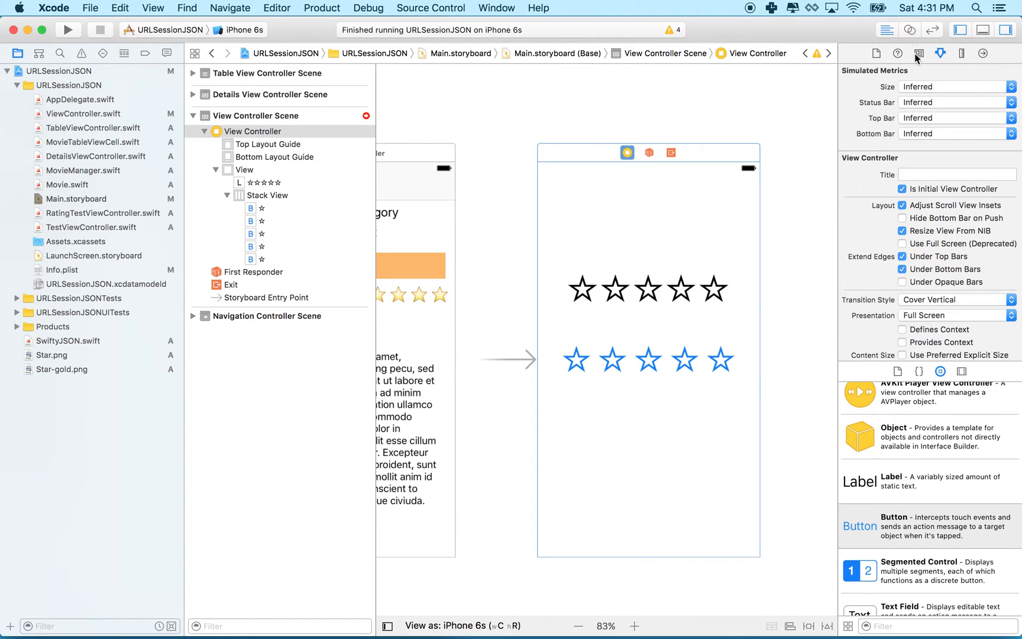
left_click(919, 53)
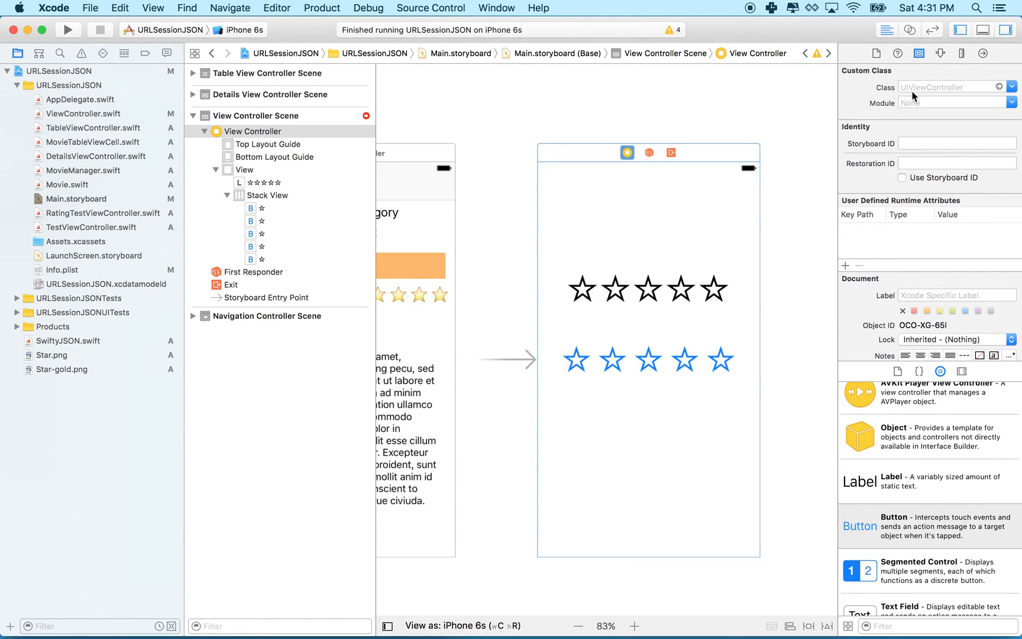
type("RatingTestViewController")
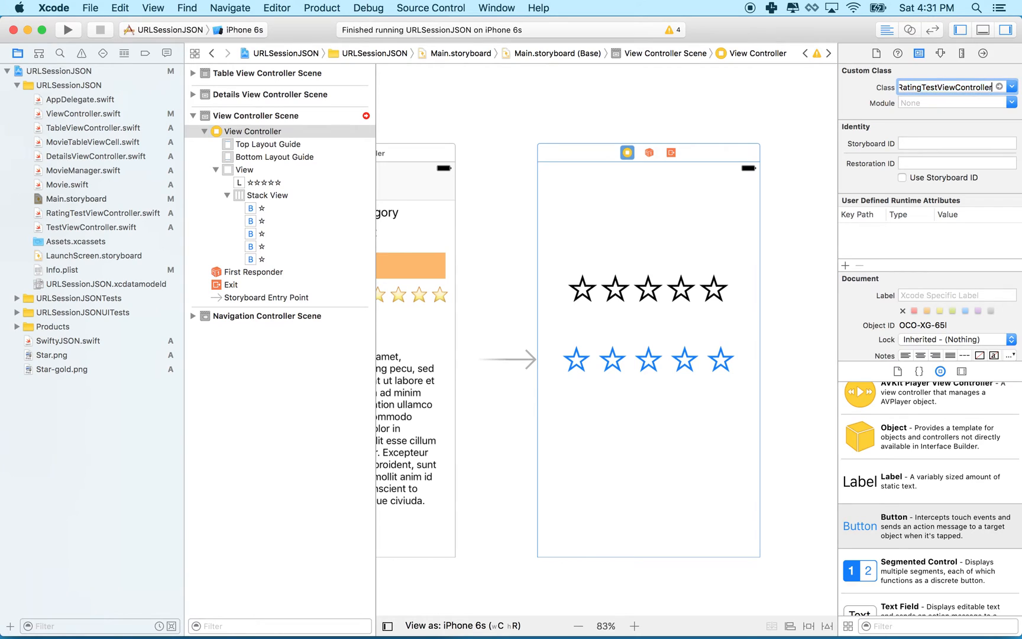
key("Return")
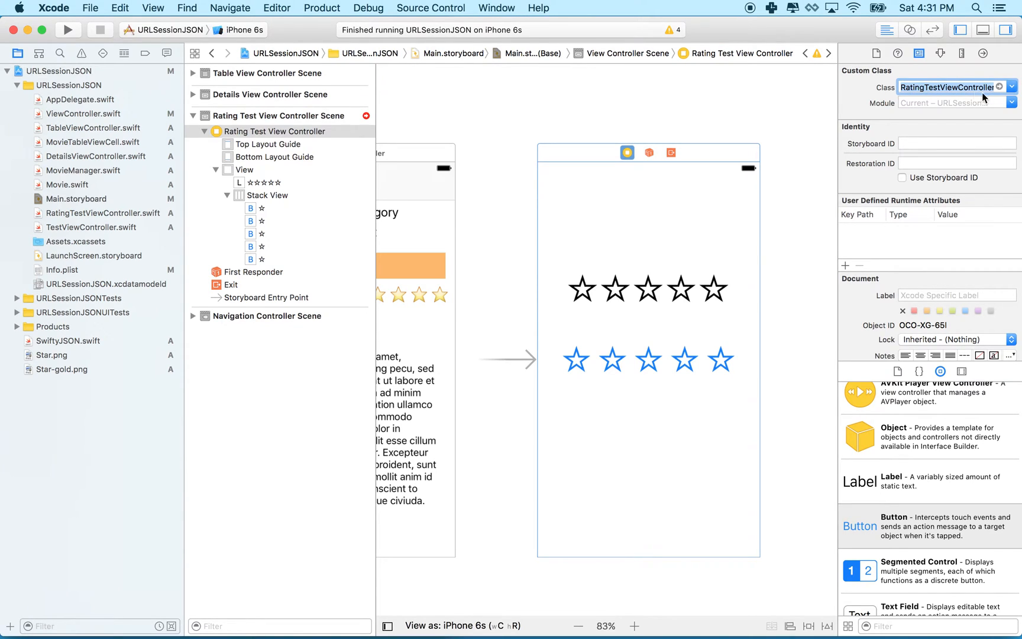
mouse_move(642, 219)
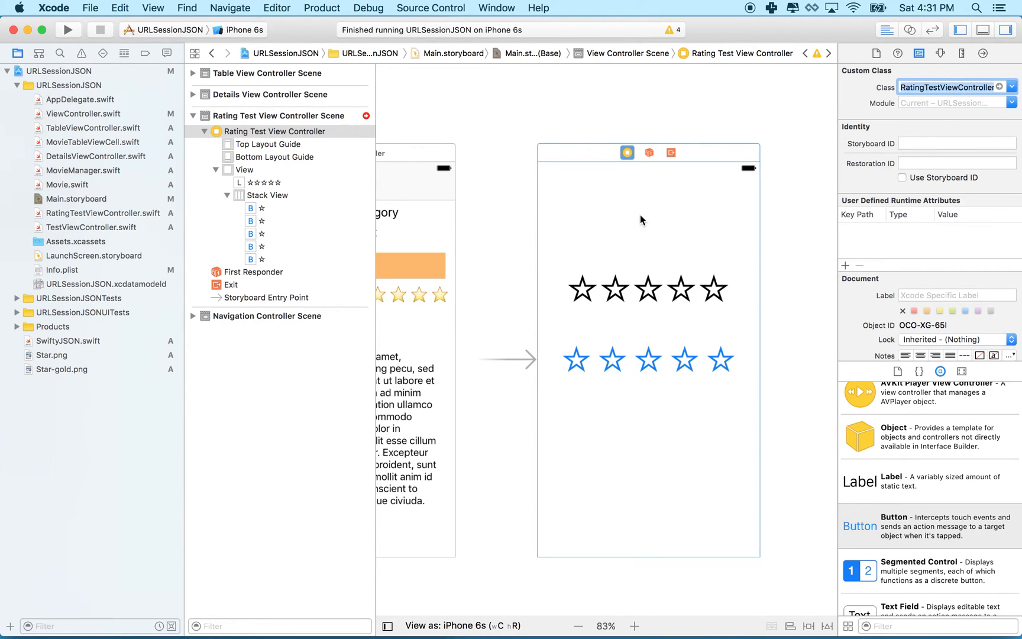
mouse_move(650, 228)
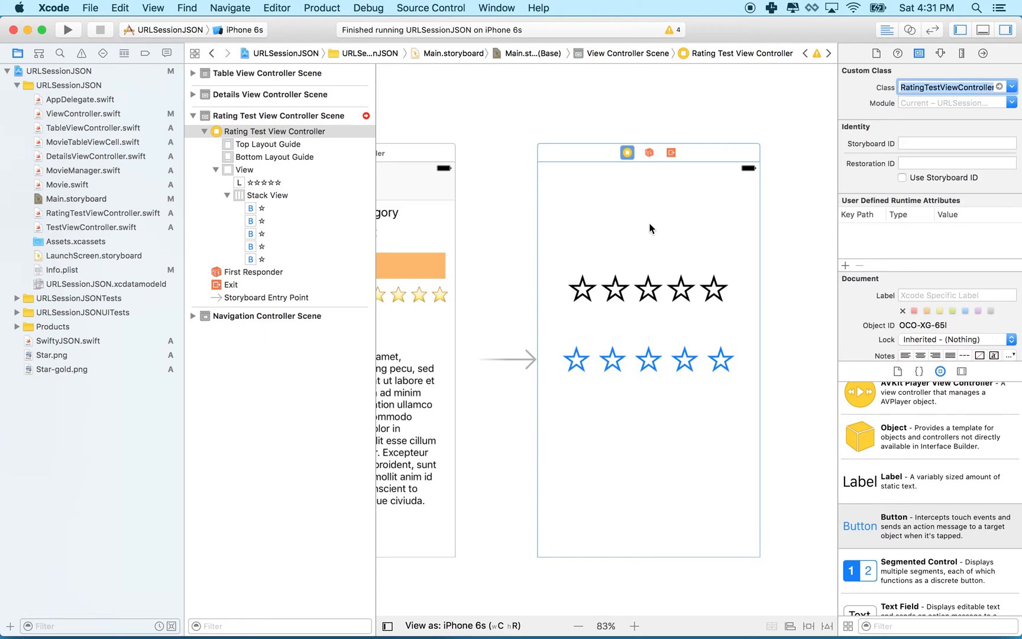
mouse_move(716, 364)
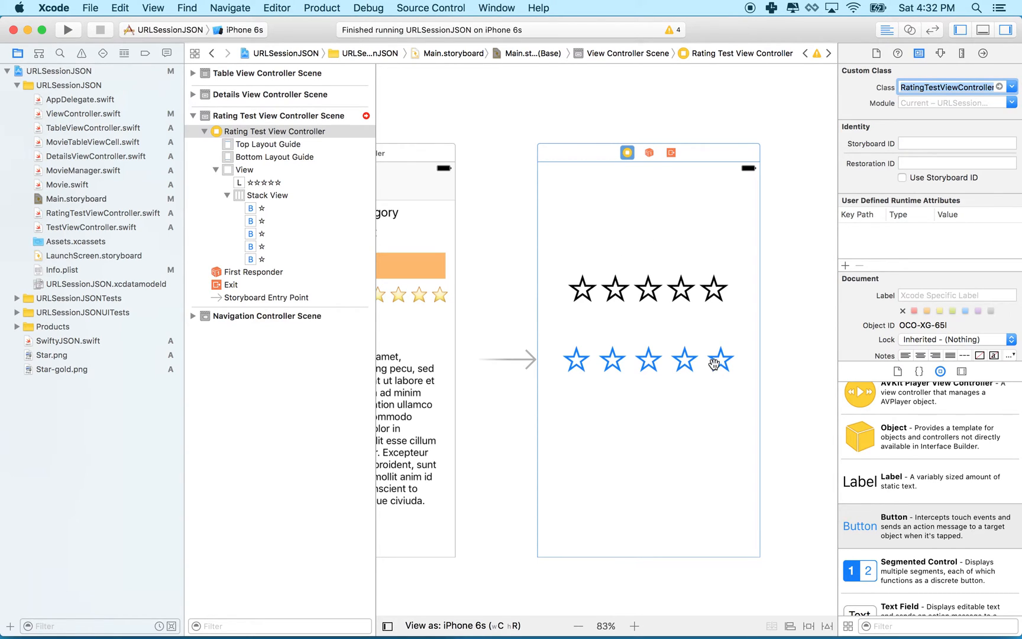
mouse_move(682, 365)
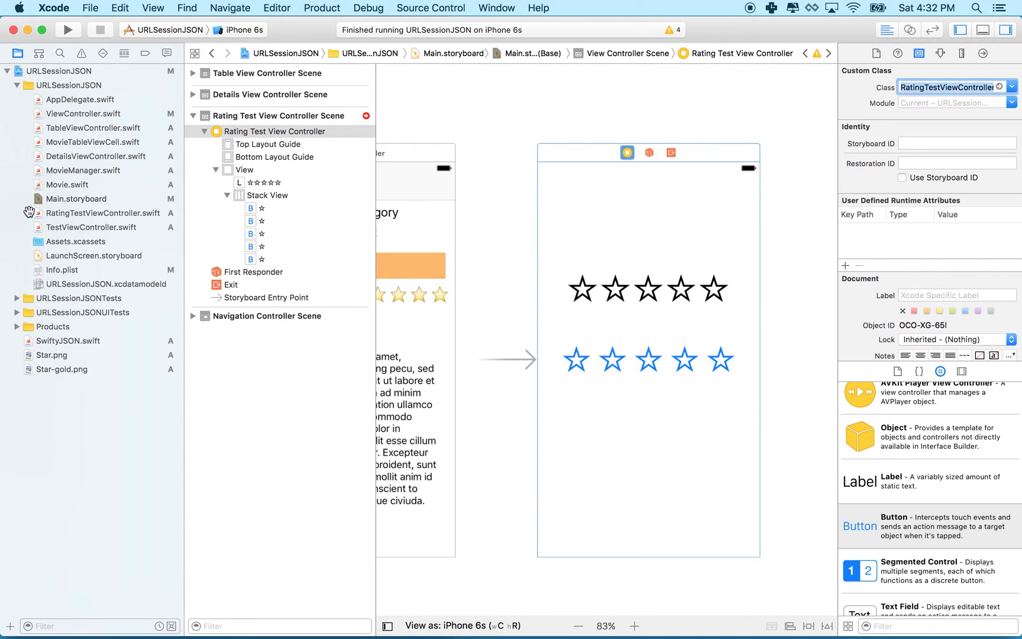
mouse_move(27, 275)
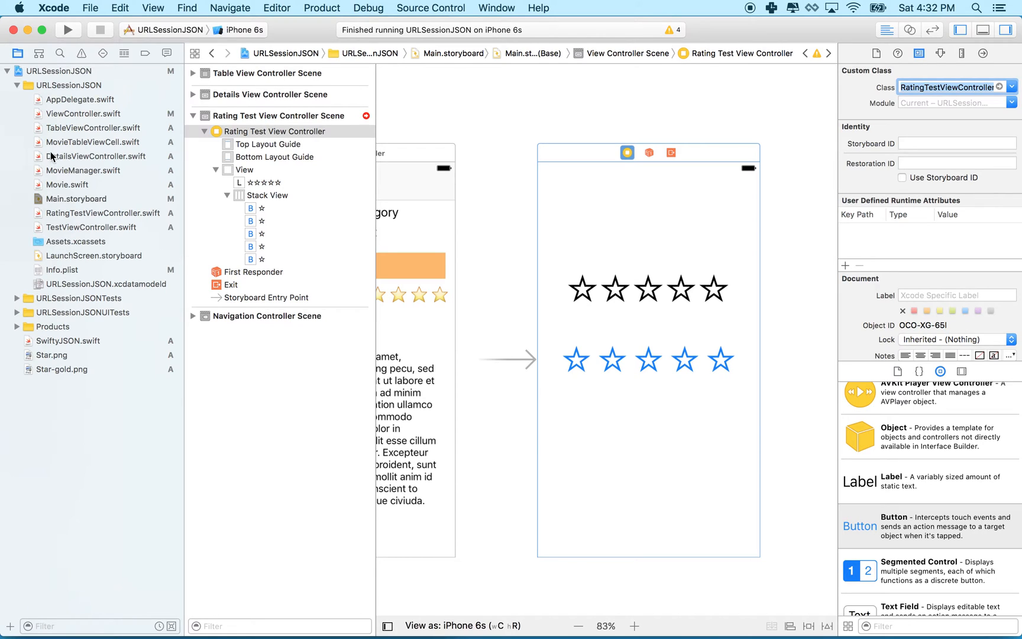
mouse_move(45, 199)
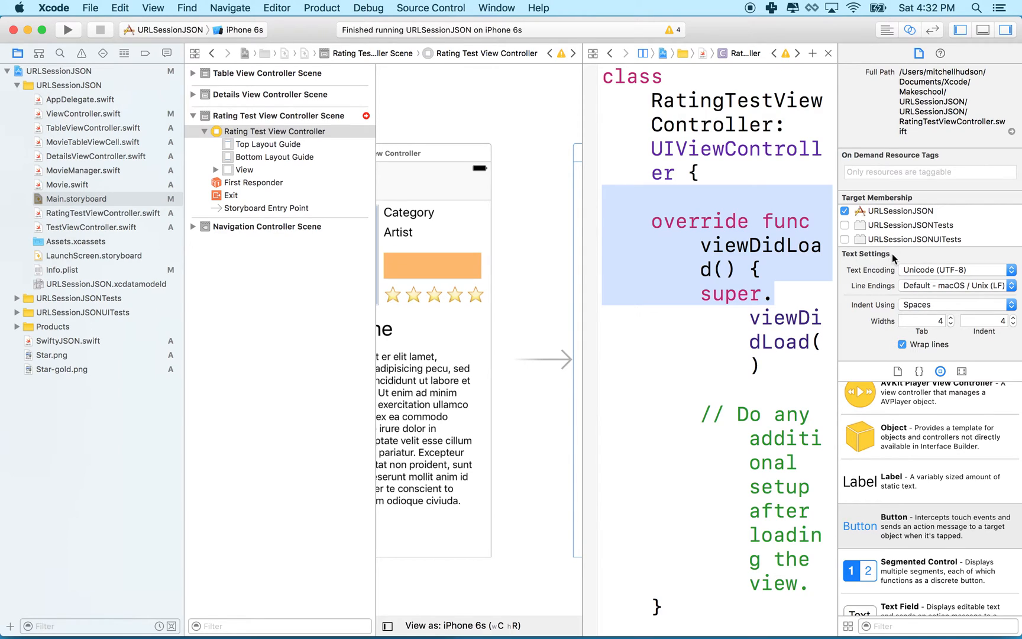
Show RatingTestViewController.swift beside the storyboard, with a blank line at the class body top
left_click(902, 345)
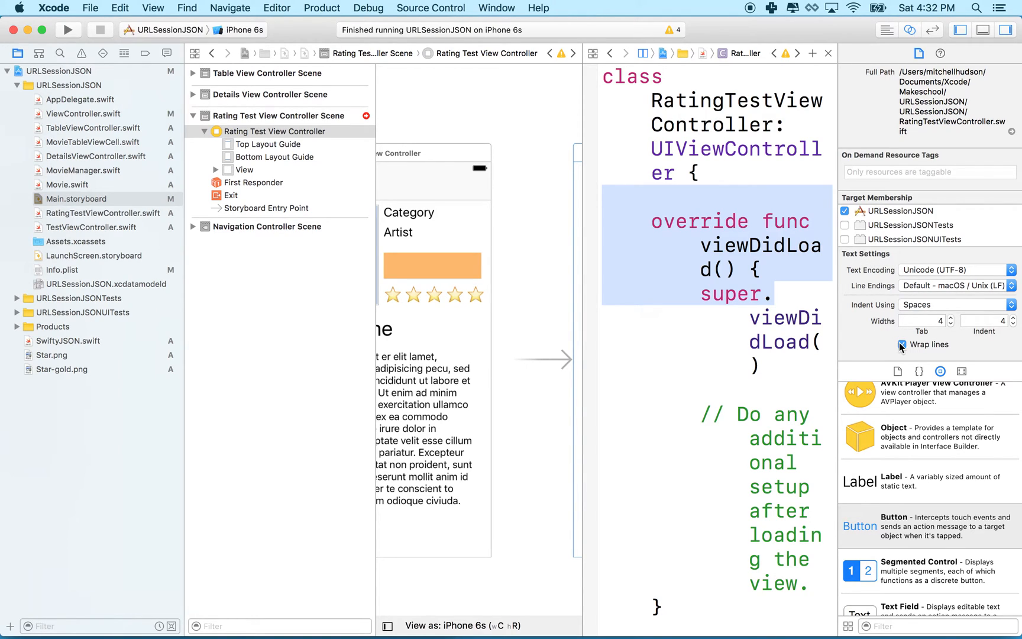
left_click(902, 344)
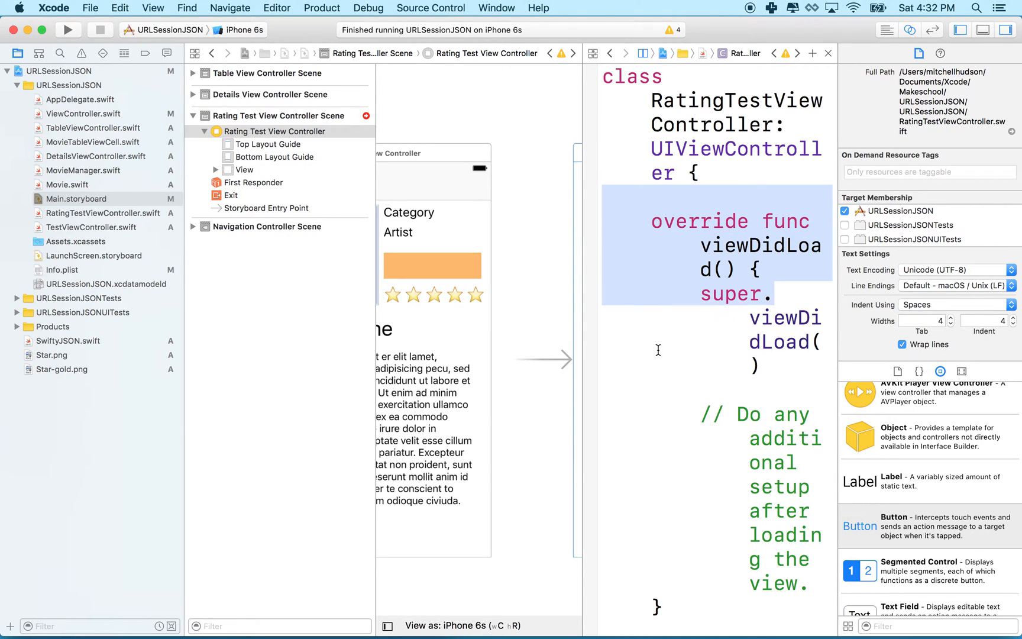
left_click(901, 344)
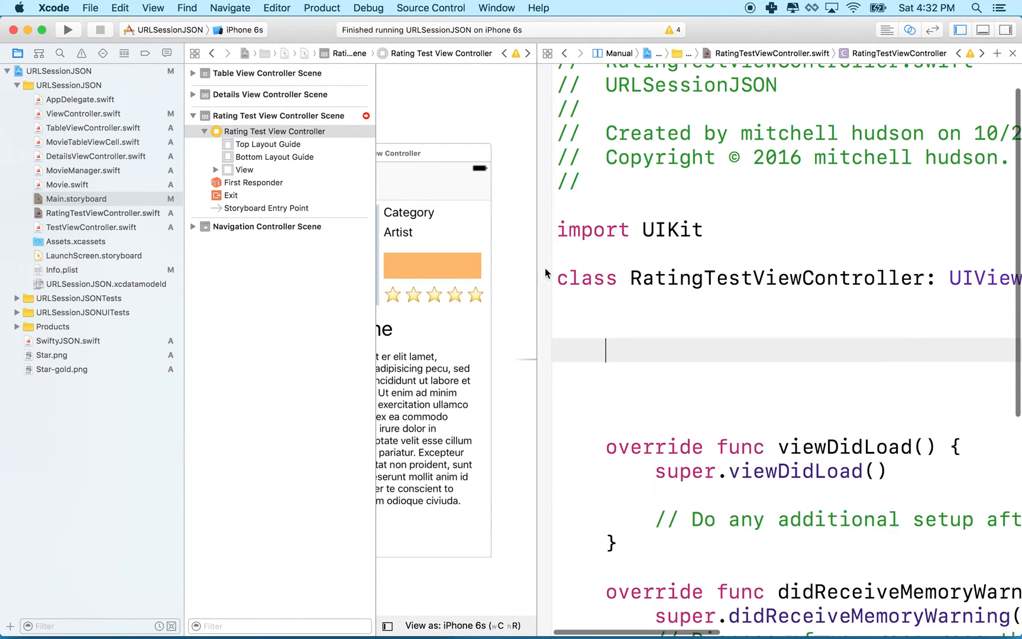
Scroll the storyboard canvas to the Rating Test View Controller scene's star stack view
scroll("down", 3)
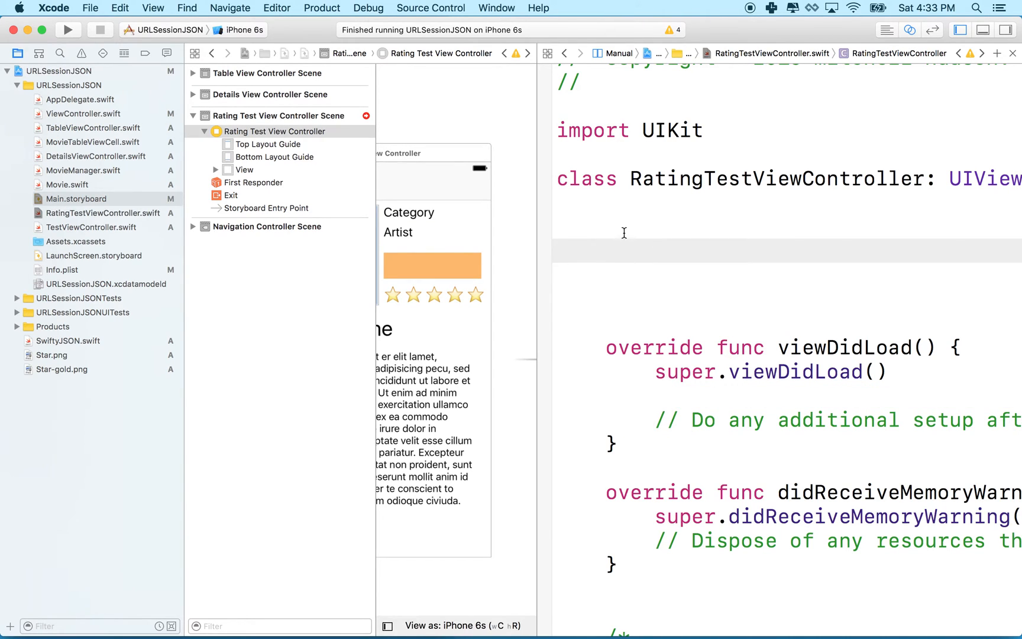
mouse_move(622, 179)
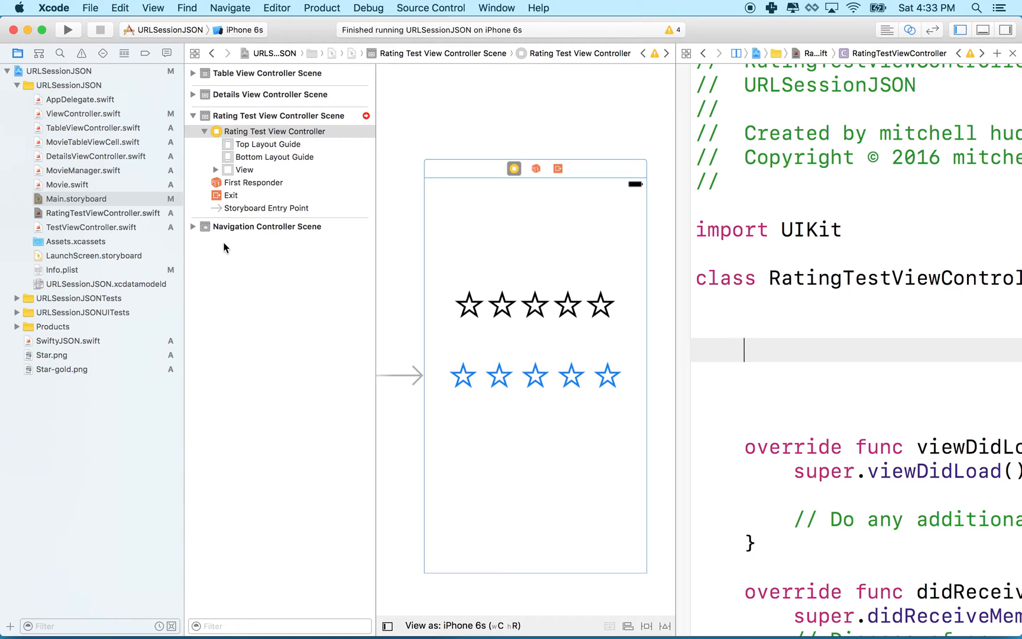
Expand the rating scene's Stack View in the outline and select its first star button
left_click(463, 375)
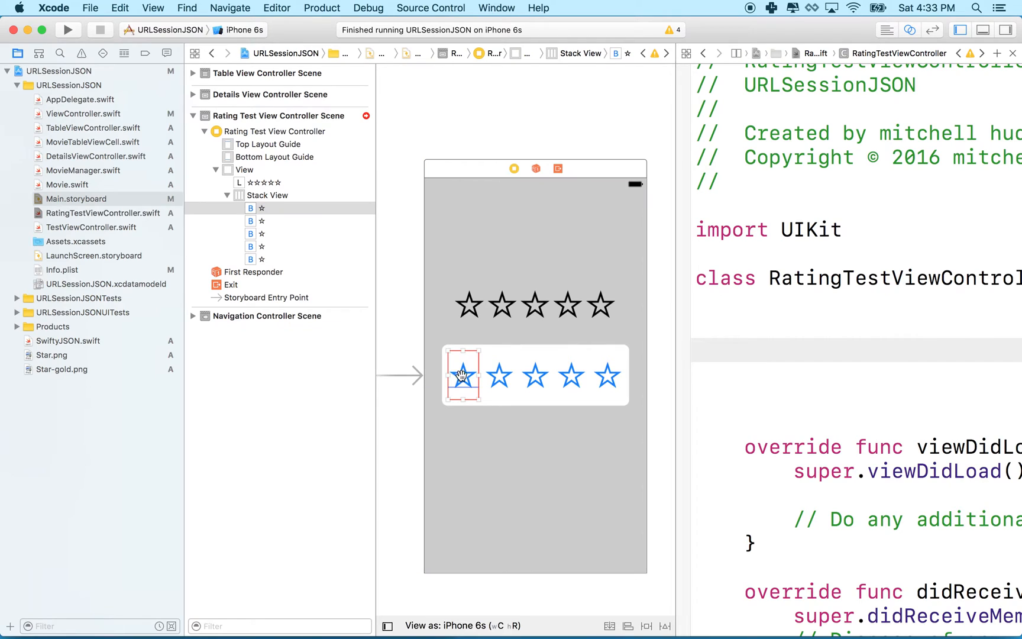
mouse_move(473, 344)
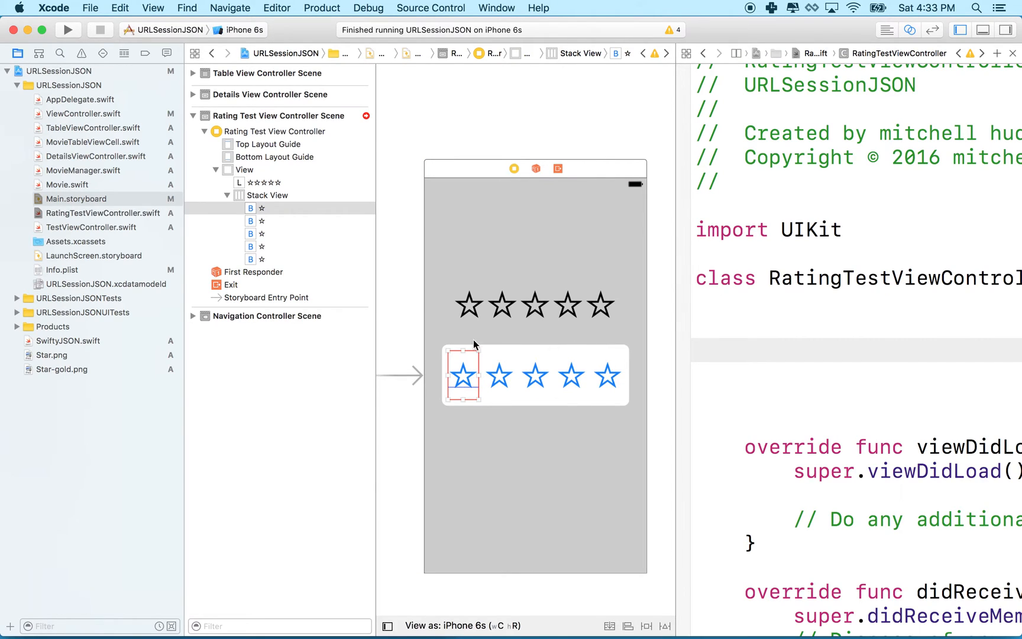
mouse_move(239, 200)
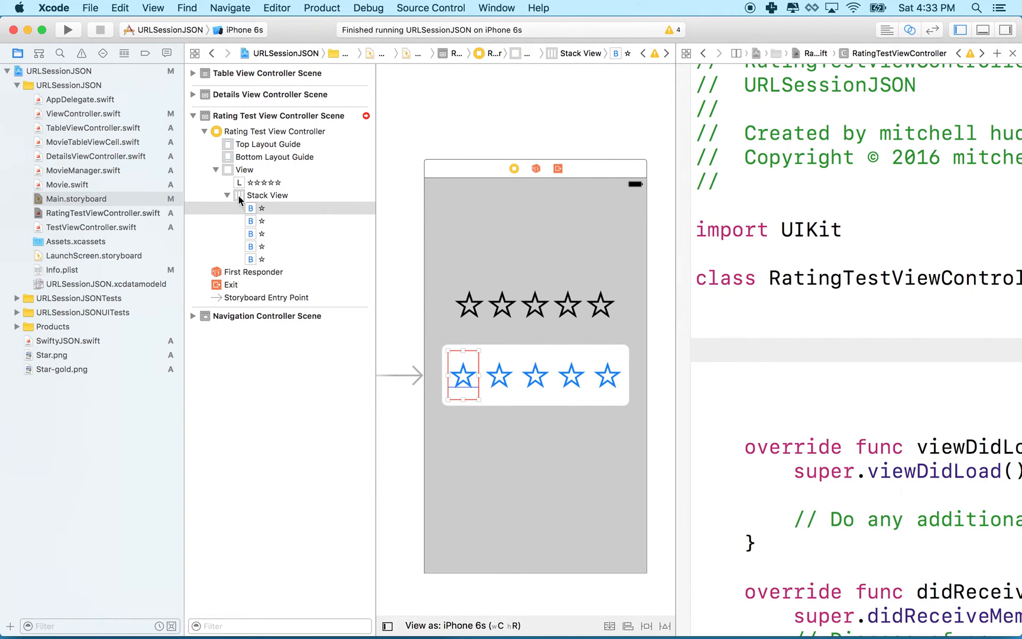
left_click(267, 196)
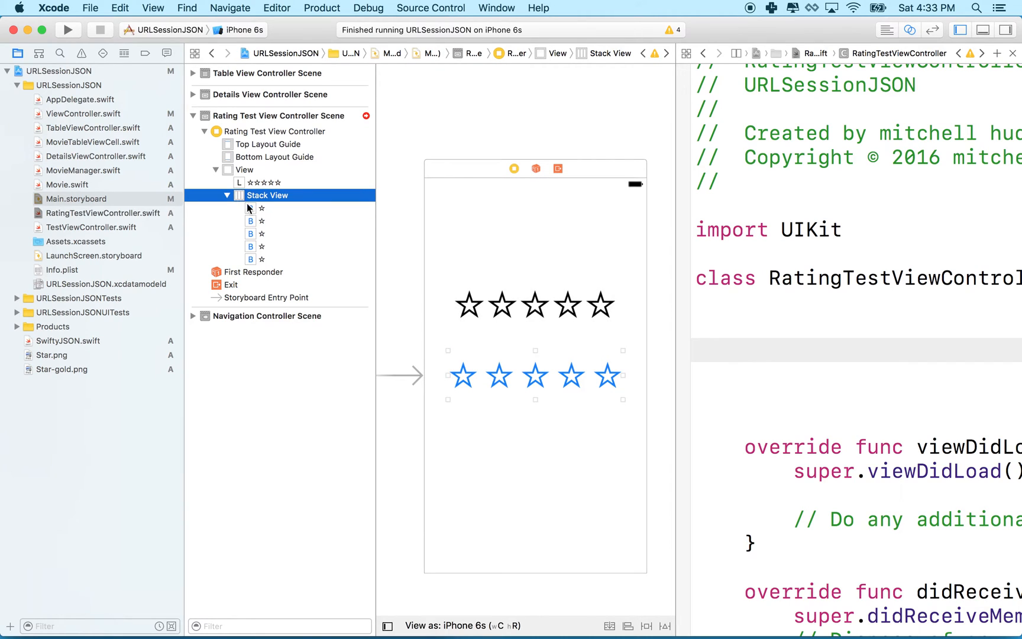
left_click(262, 208)
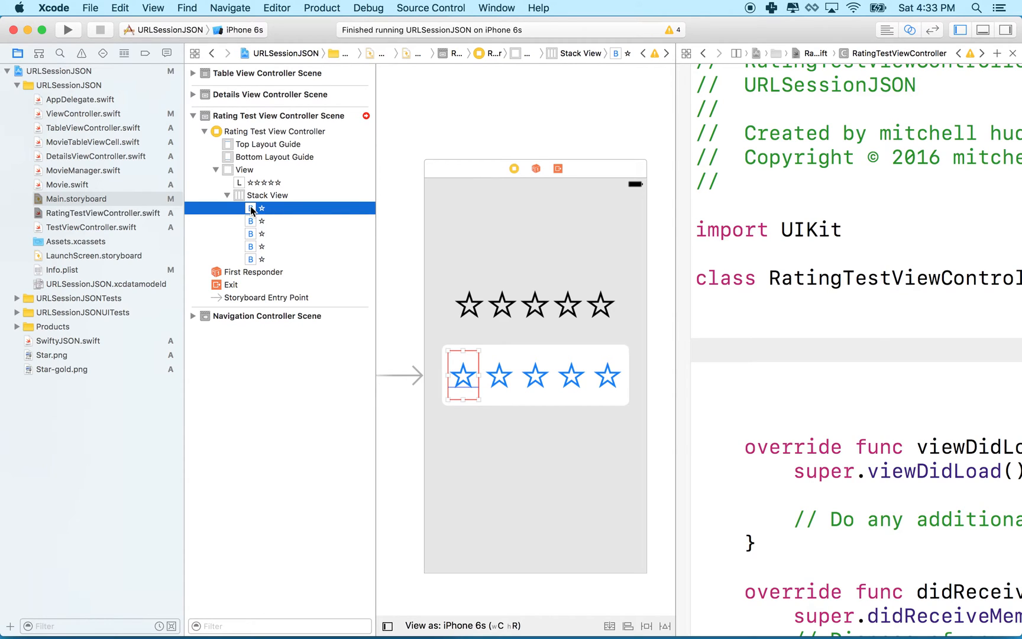
Connect the first star button as a UIButton outlet collection named starButtons
left_click_drag(253, 208, 767, 324)
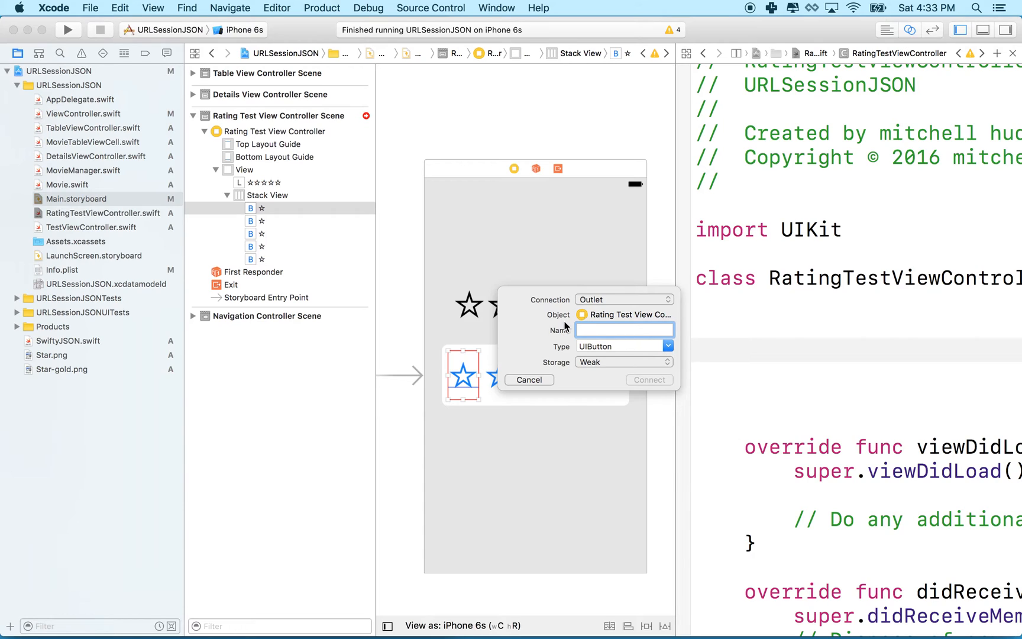
left_click(622, 330)
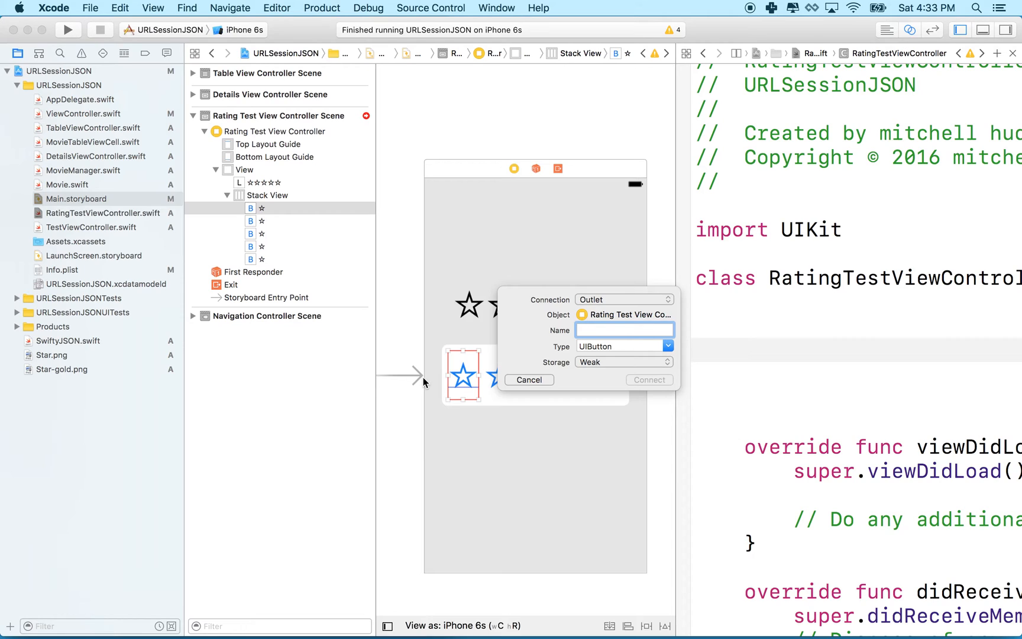
left_click(622, 329)
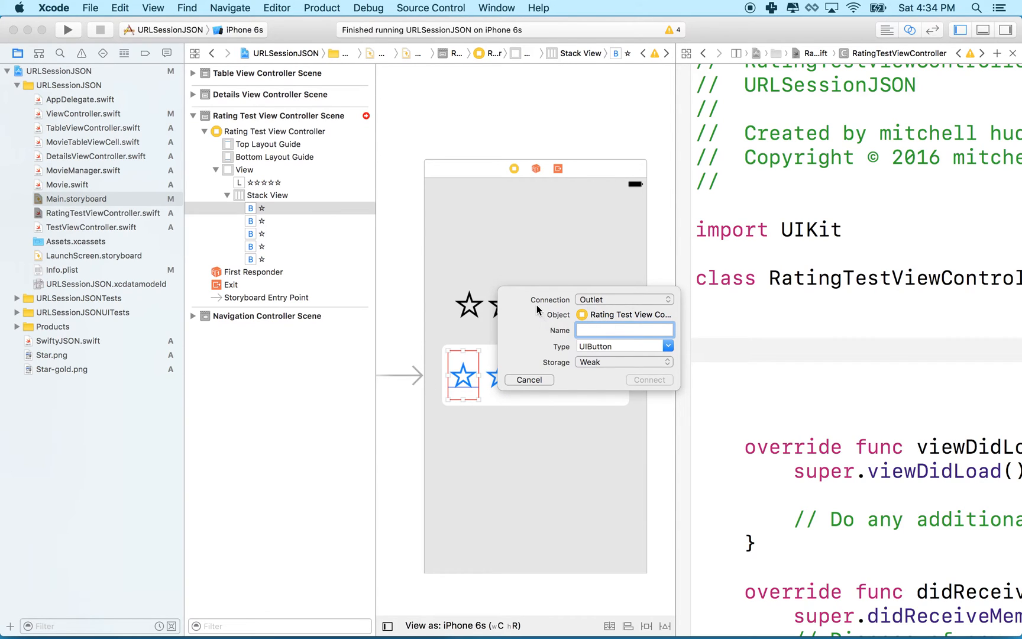
left_click(622, 299)
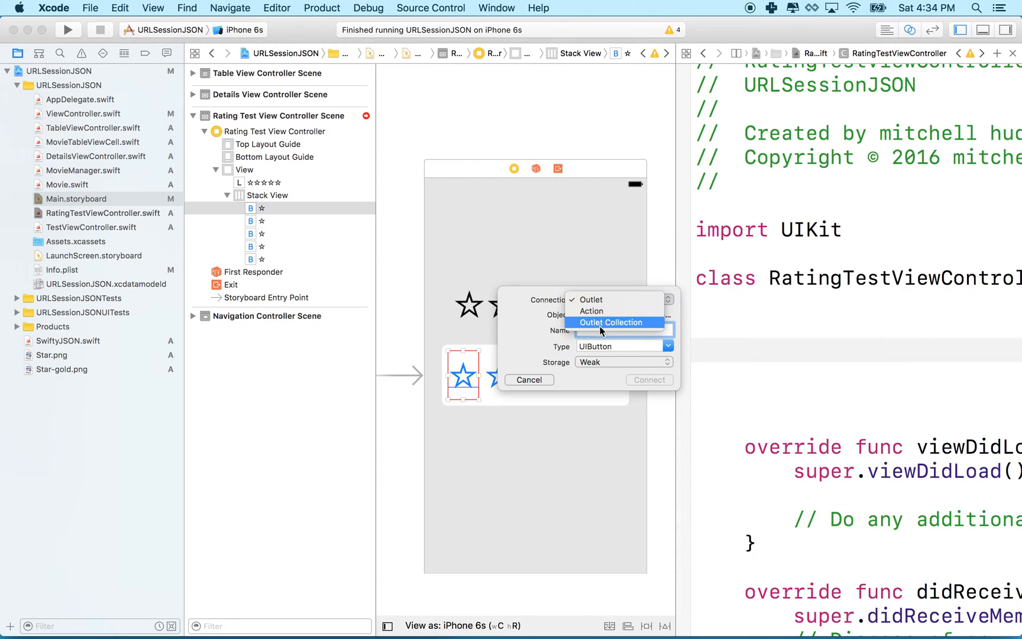
left_click(612, 322)
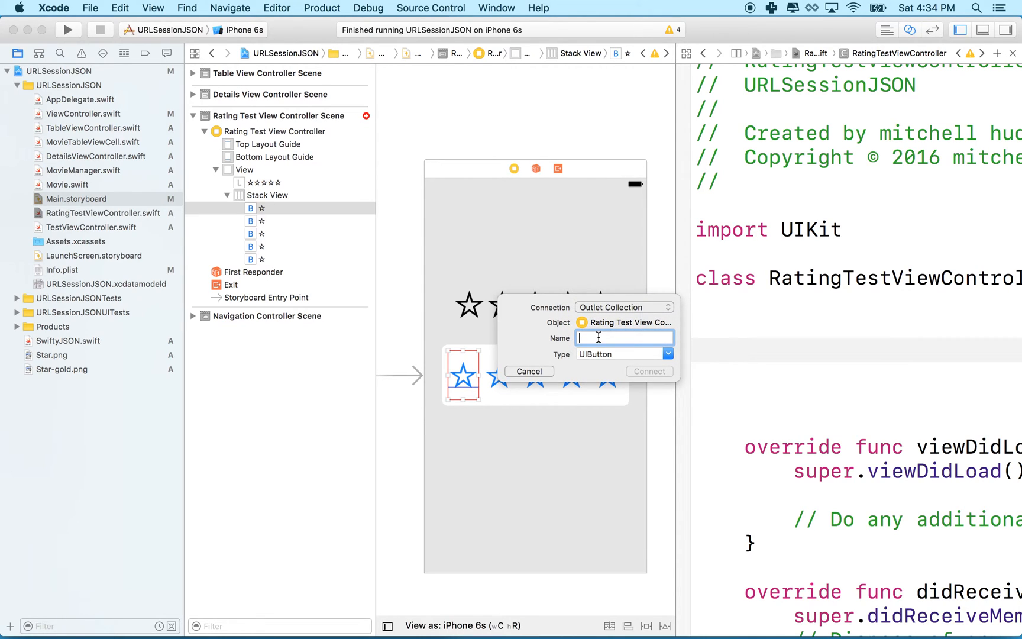
type("starButtons")
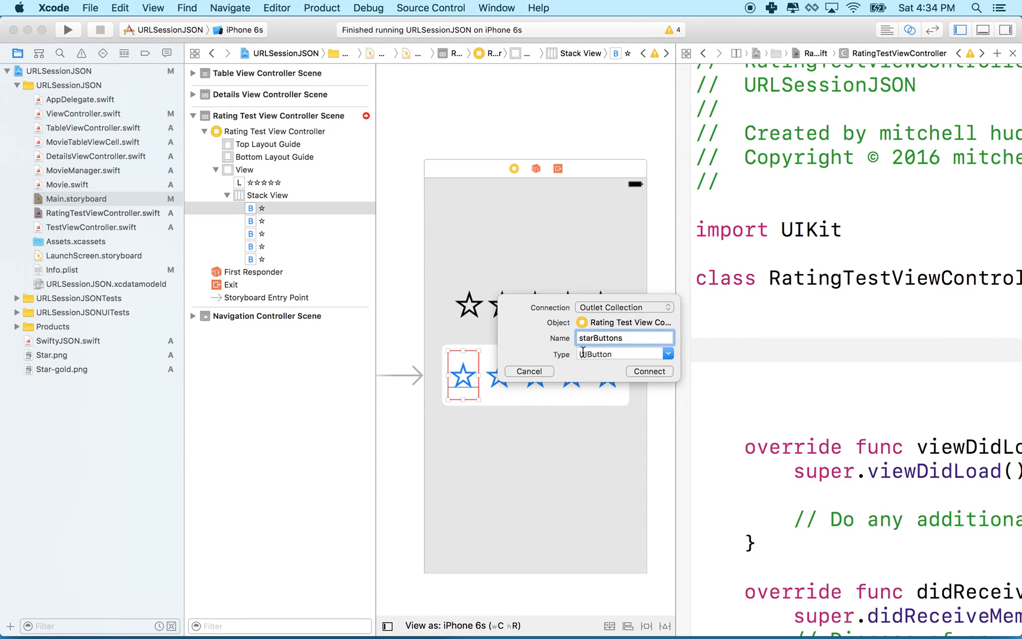
left_click(648, 371)
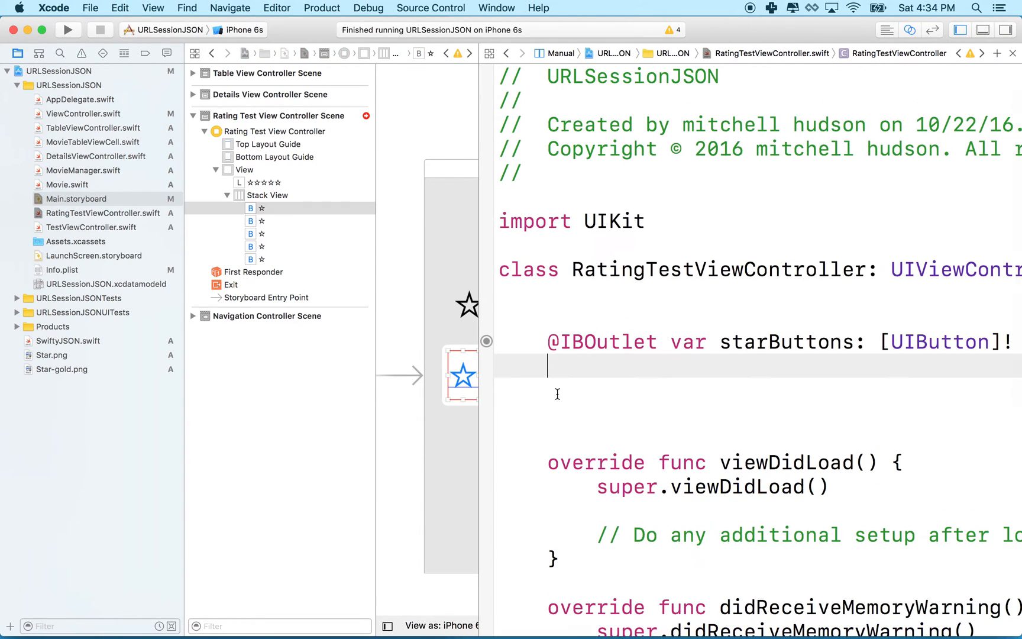
Link further star buttons, including the third, to the starButtons outlet collection
double_click(927, 342)
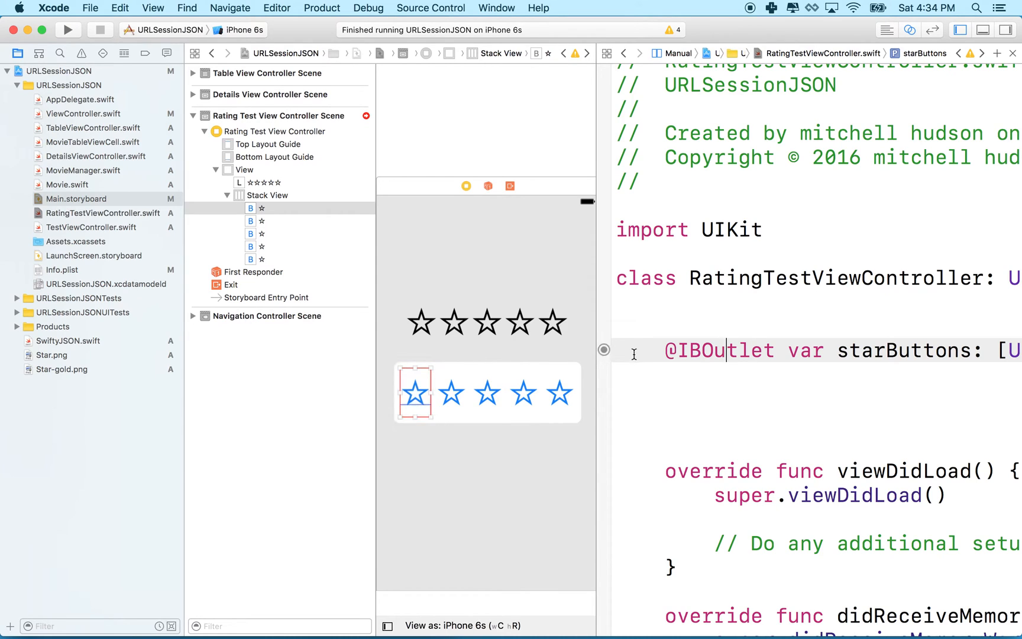
left_click_drag(603, 350, 453, 392)
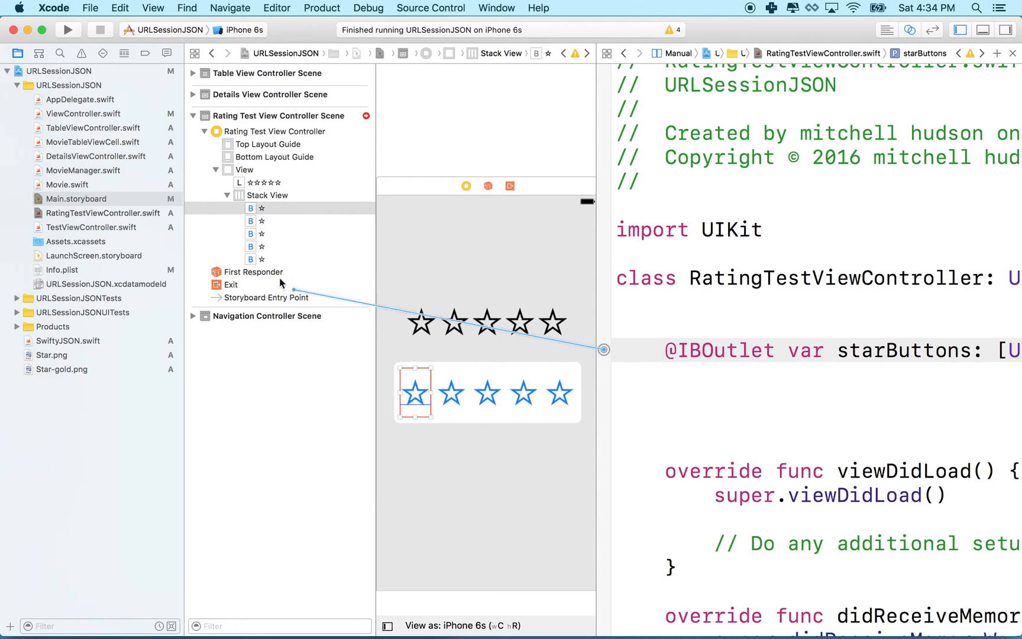
left_click(259, 234)
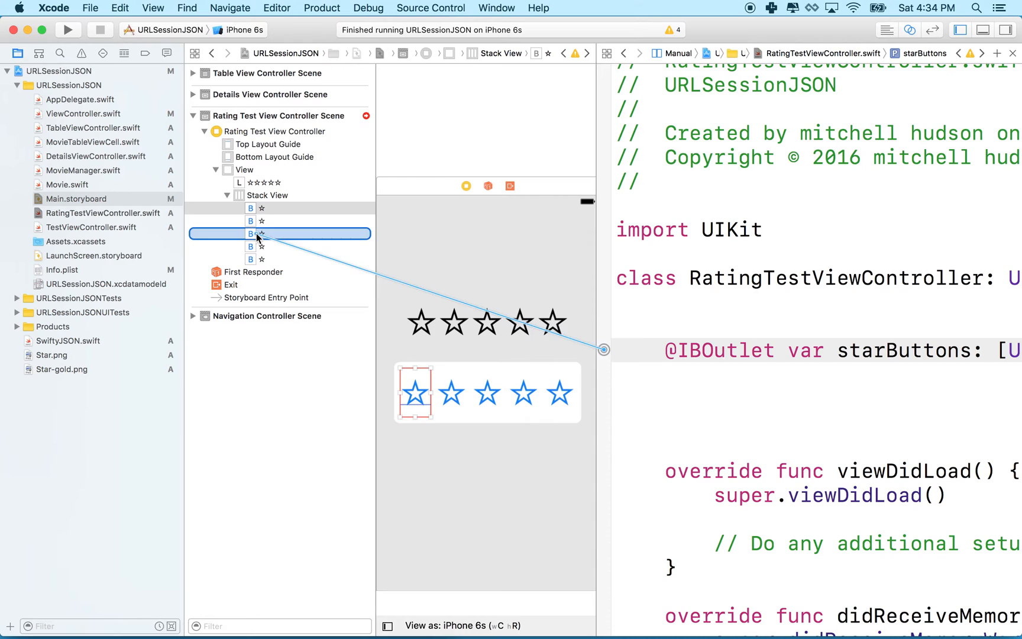
left_click_drag(258, 234, 602, 351)
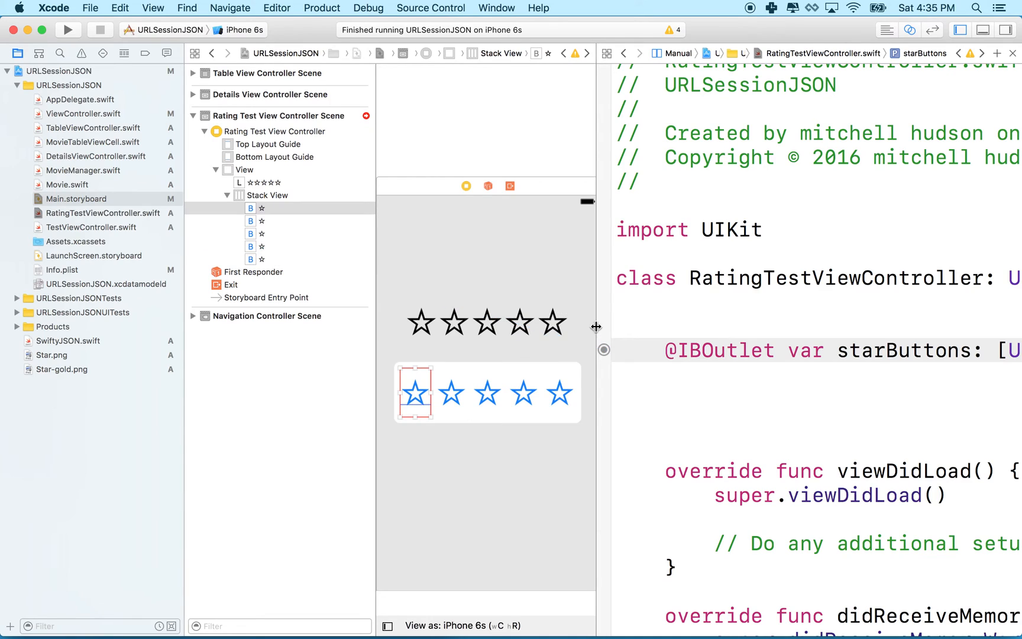
left_click_drag(603, 350, 281, 306)
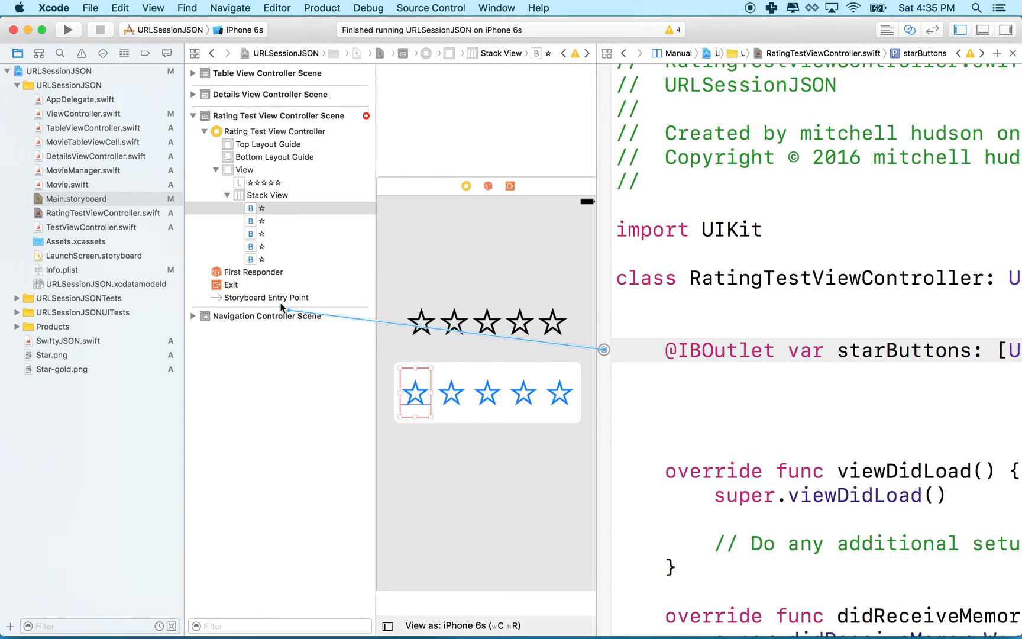
mouse_move(250, 264)
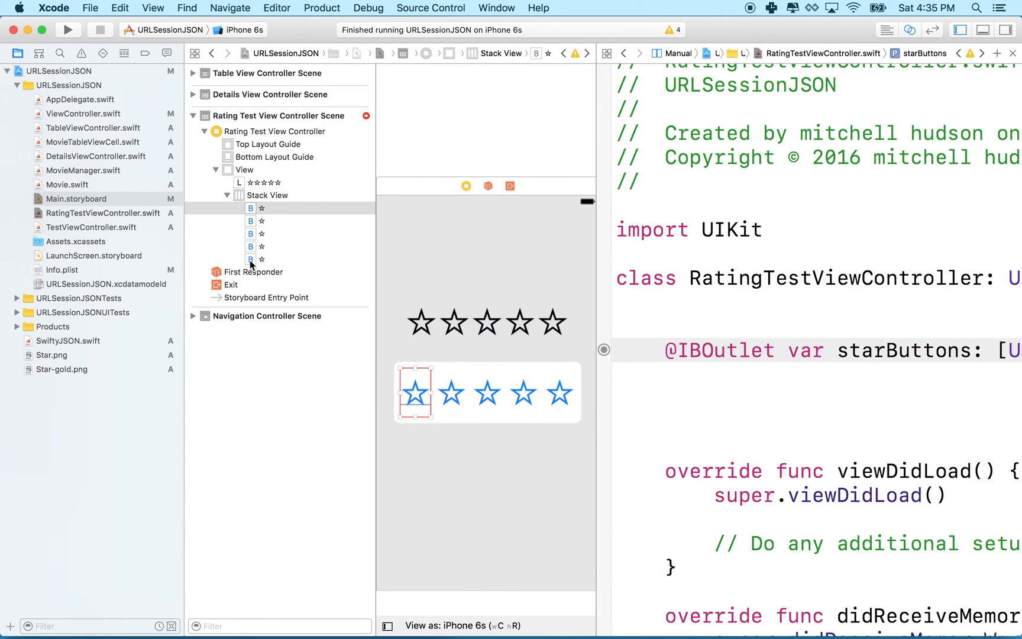
left_click(716, 350)
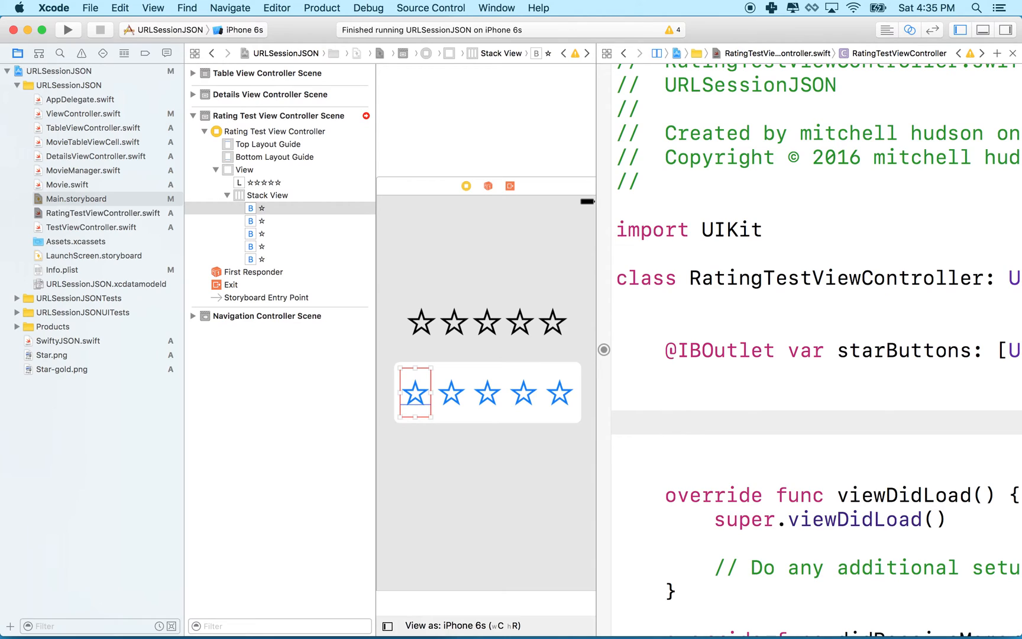
mouse_move(554, 425)
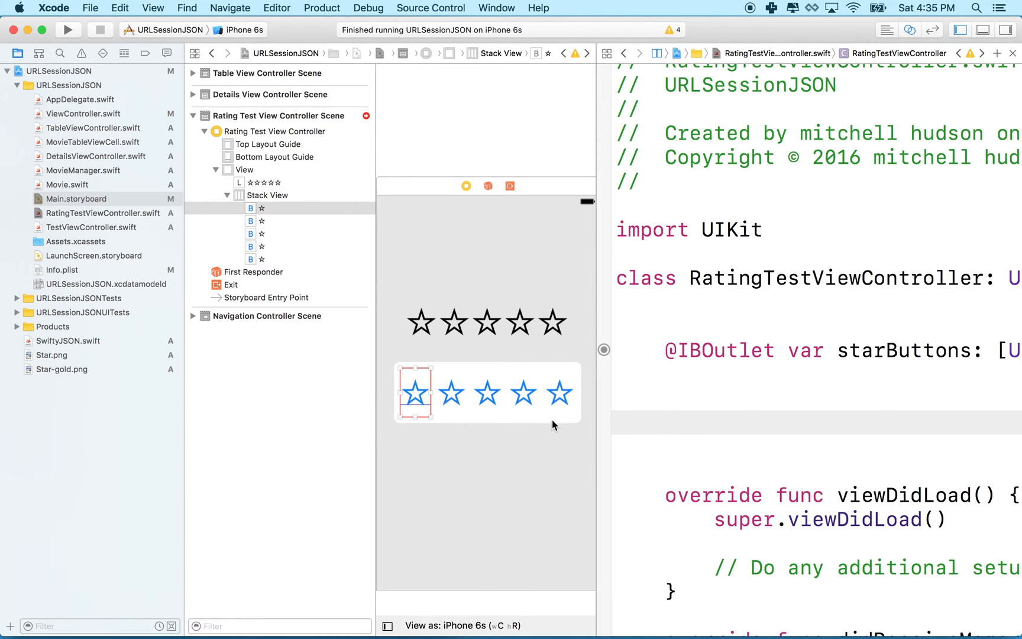
mouse_move(694, 426)
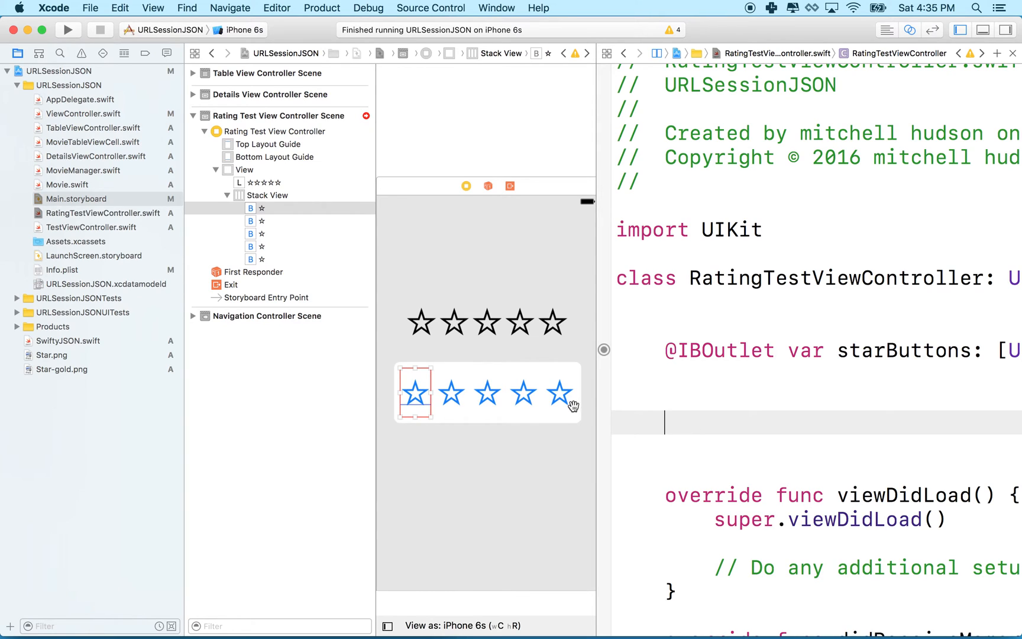
mouse_move(475, 403)
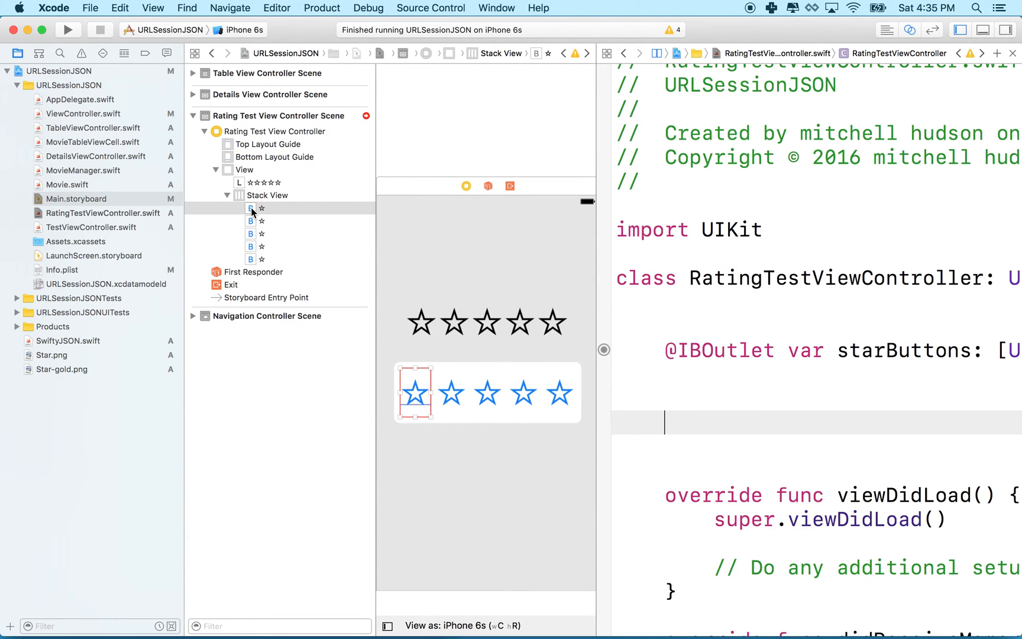
Connect the first star button to a new starButtonTapped action with a UIButton sender
left_click_drag(250, 207, 691, 402)
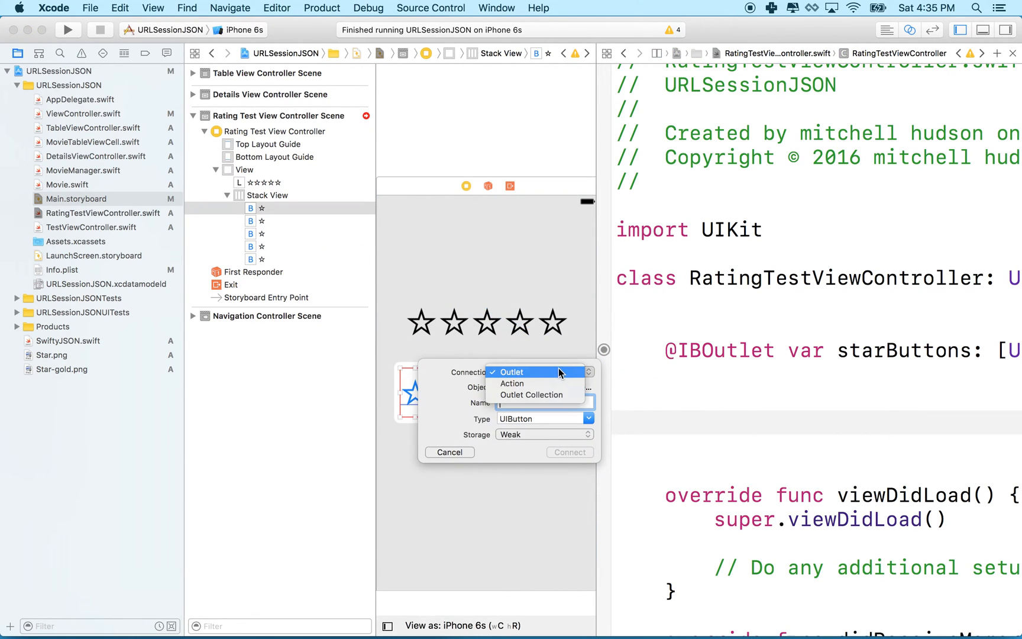
mouse_move(512, 384)
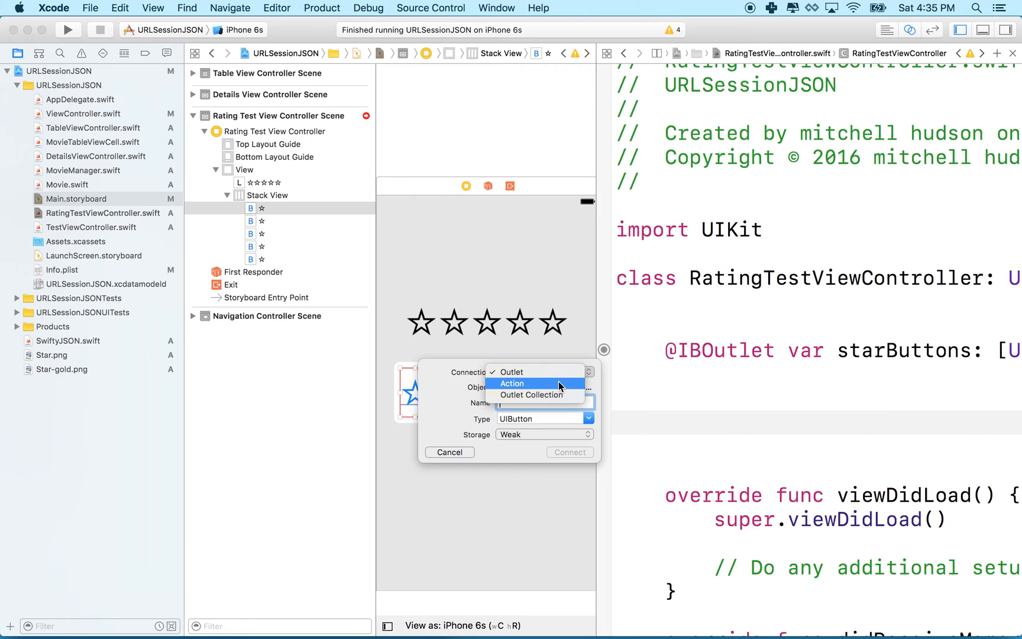
left_click(512, 382)
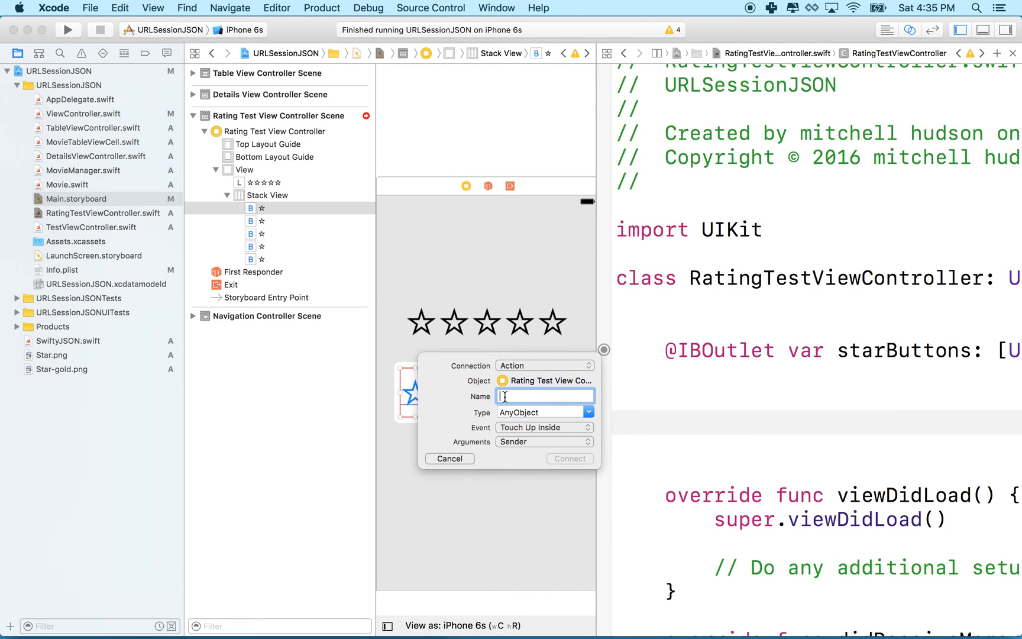
type("starButtonTa")
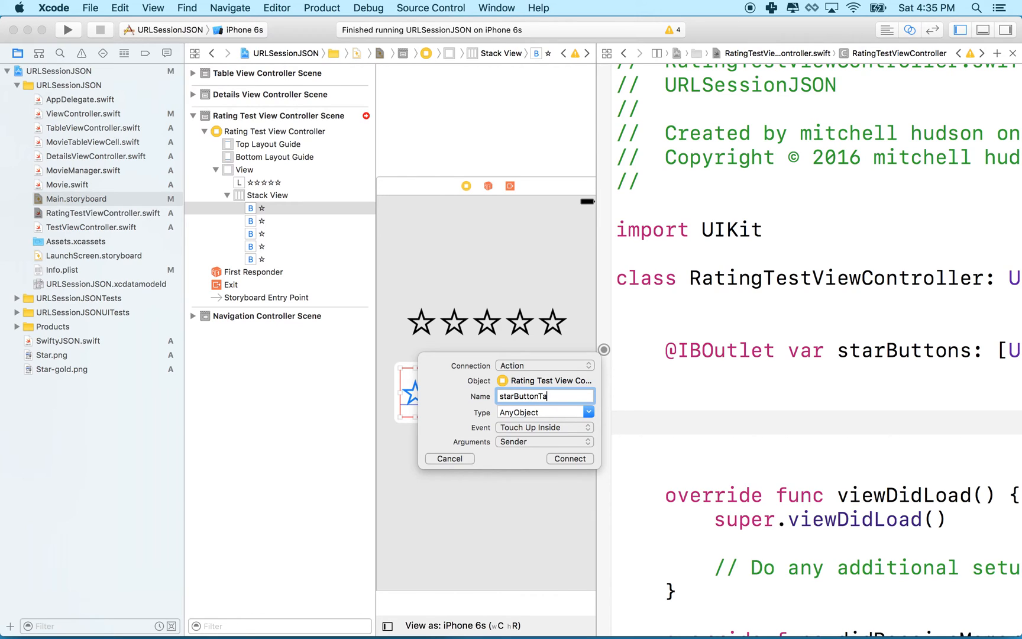
type("pped")
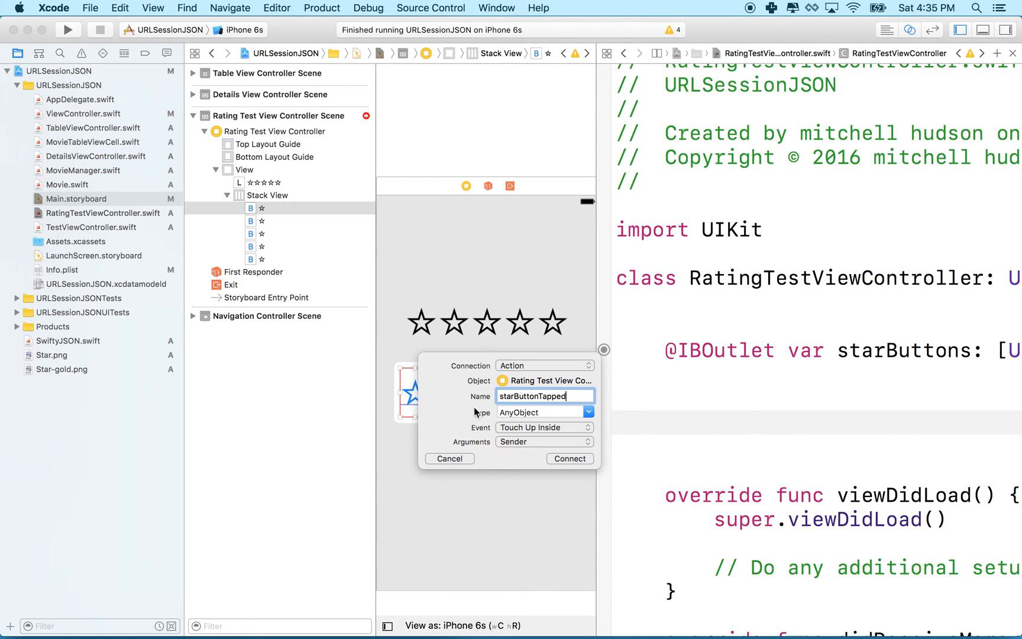
mouse_move(583, 418)
type("UIButton")
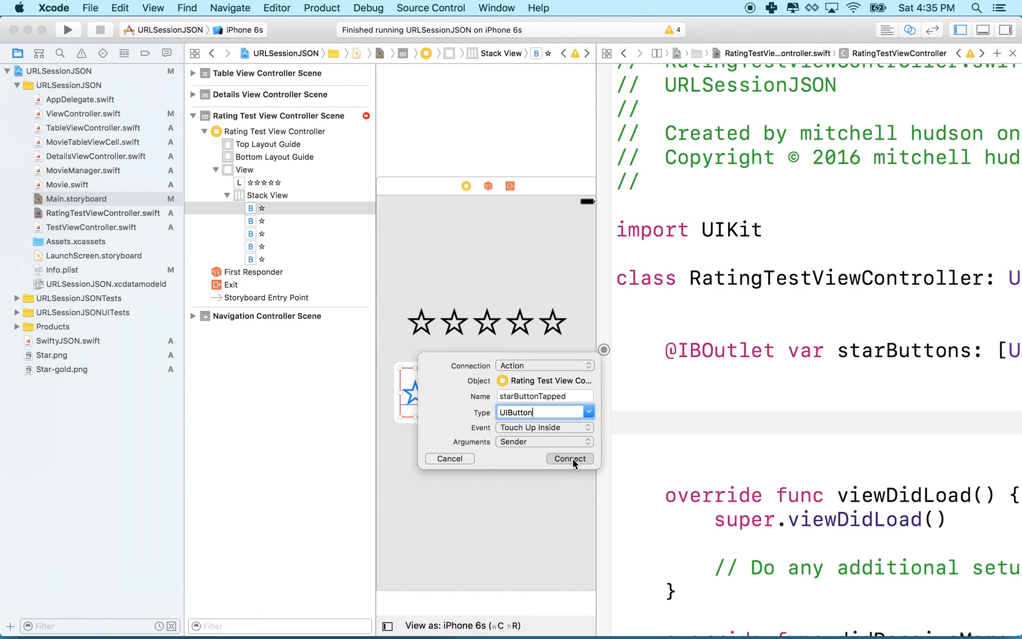
left_click(569, 458)
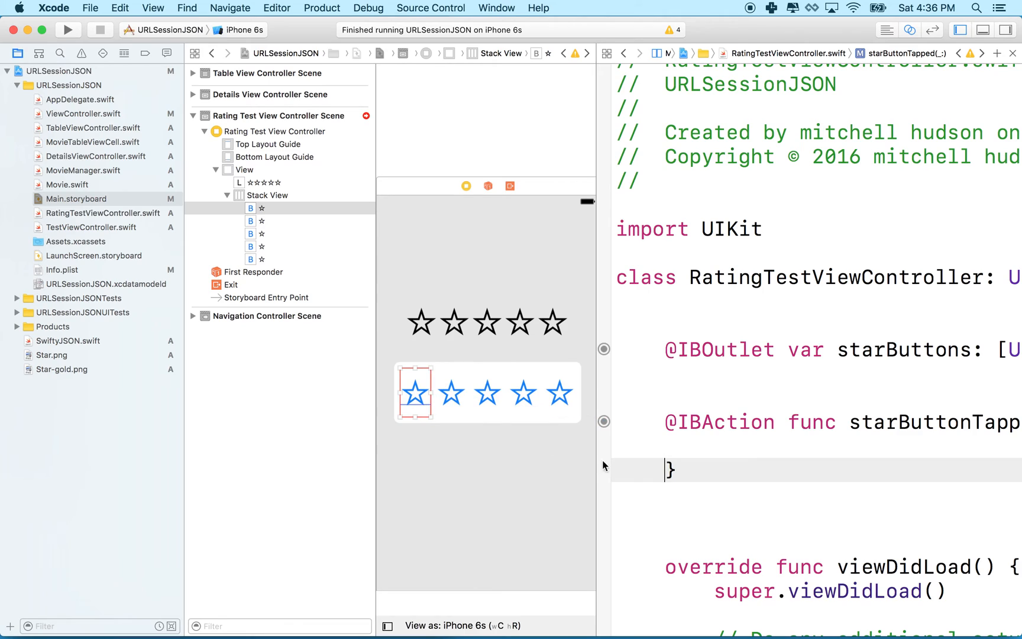
mouse_move(734, 430)
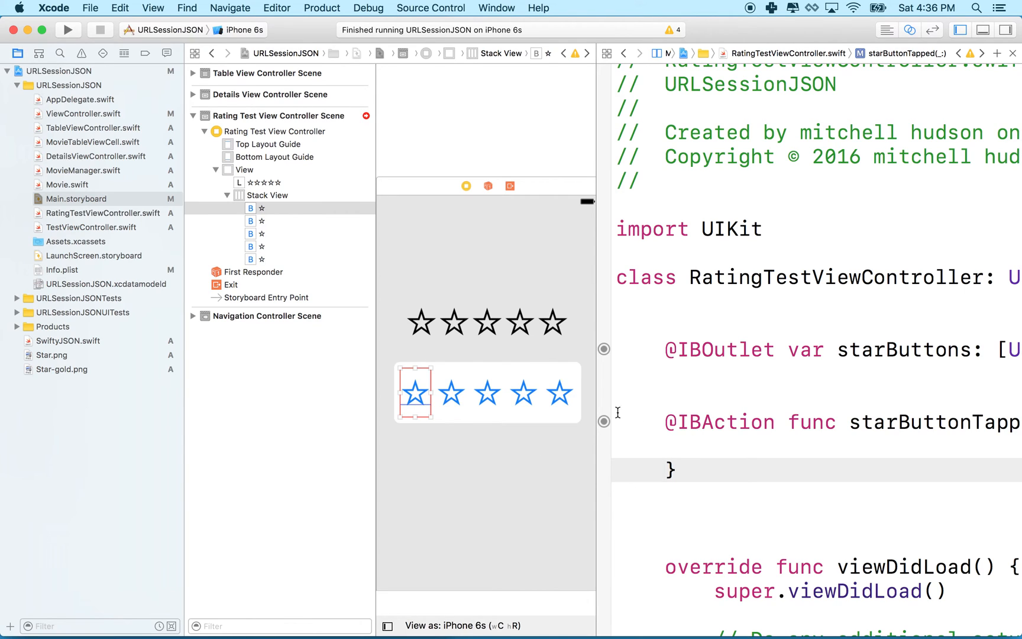
Wire further star buttons, including the fourth, to the existing starButtonTapped action
left_click_drag(602, 421, 254, 234)
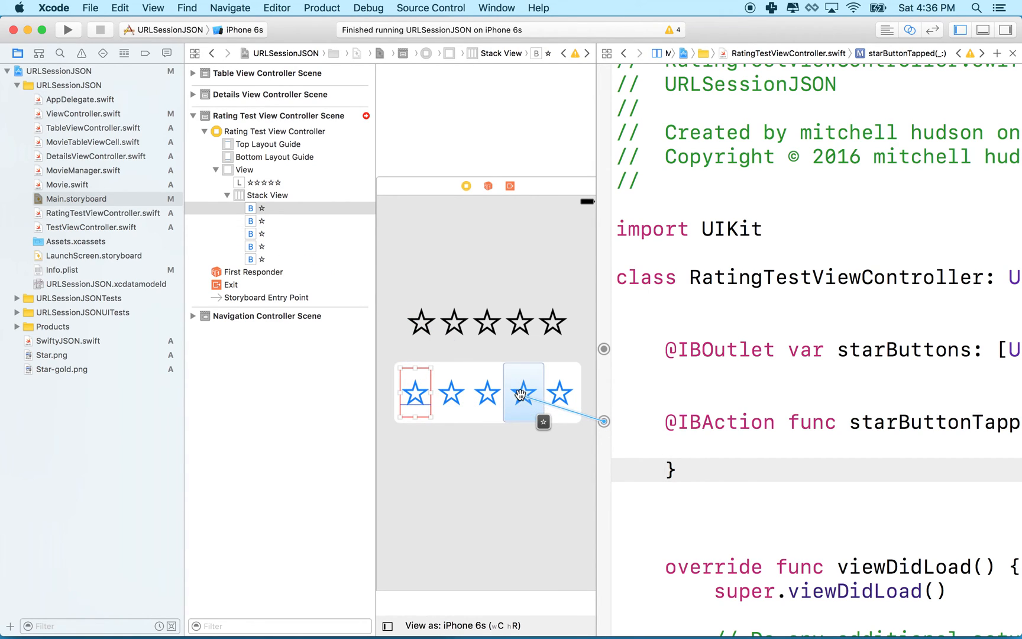
left_click_drag(519, 394, 283, 276)
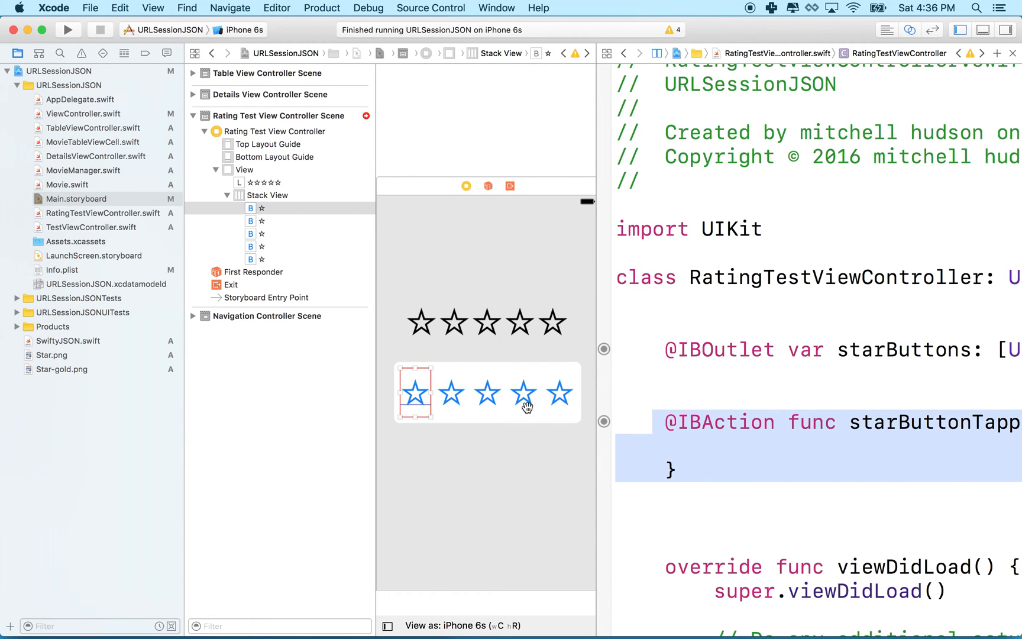
mouse_move(557, 400)
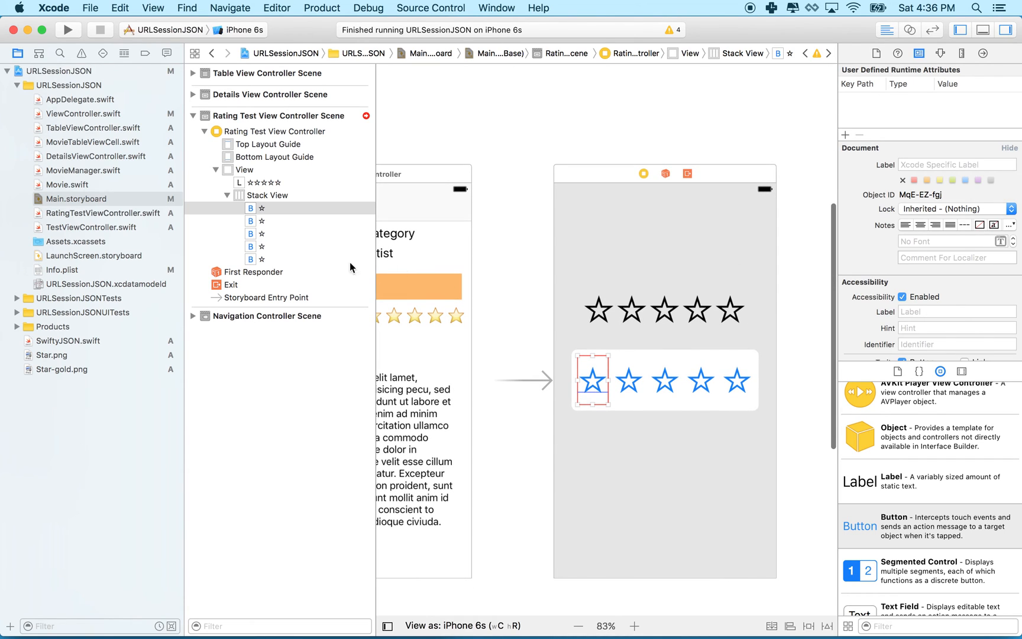
Select the first star button and show its attributes, including Tag, in the Attributes inspector
left_click(261, 208)
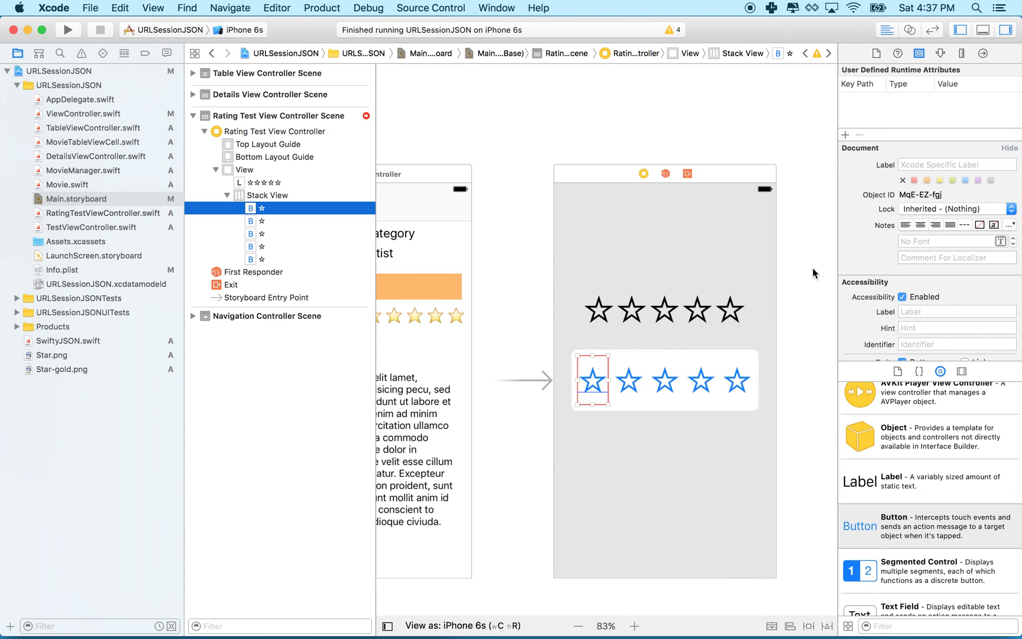
left_click(940, 53)
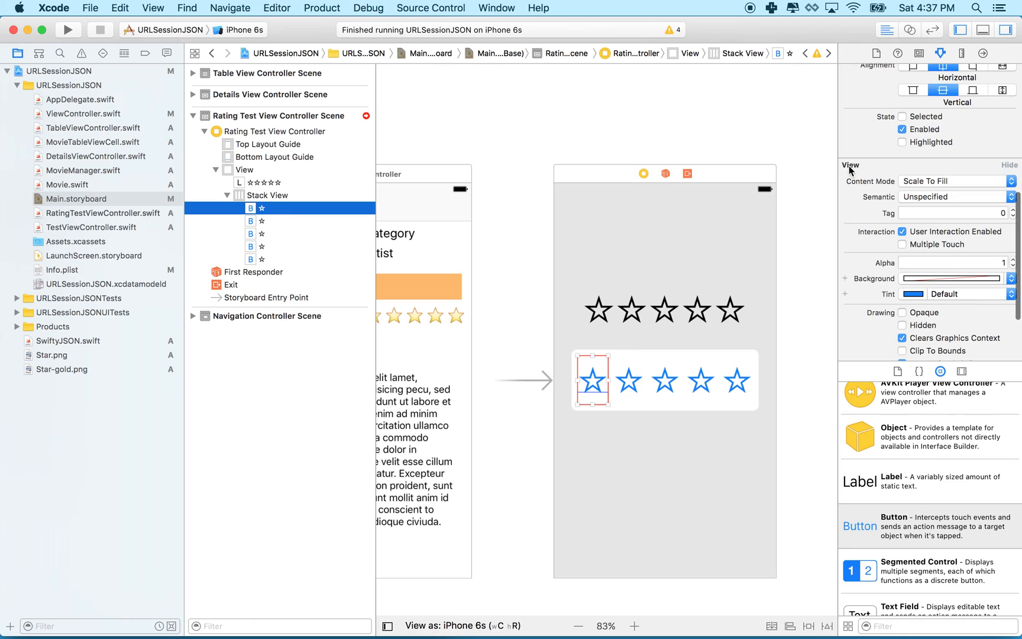
mouse_move(855, 170)
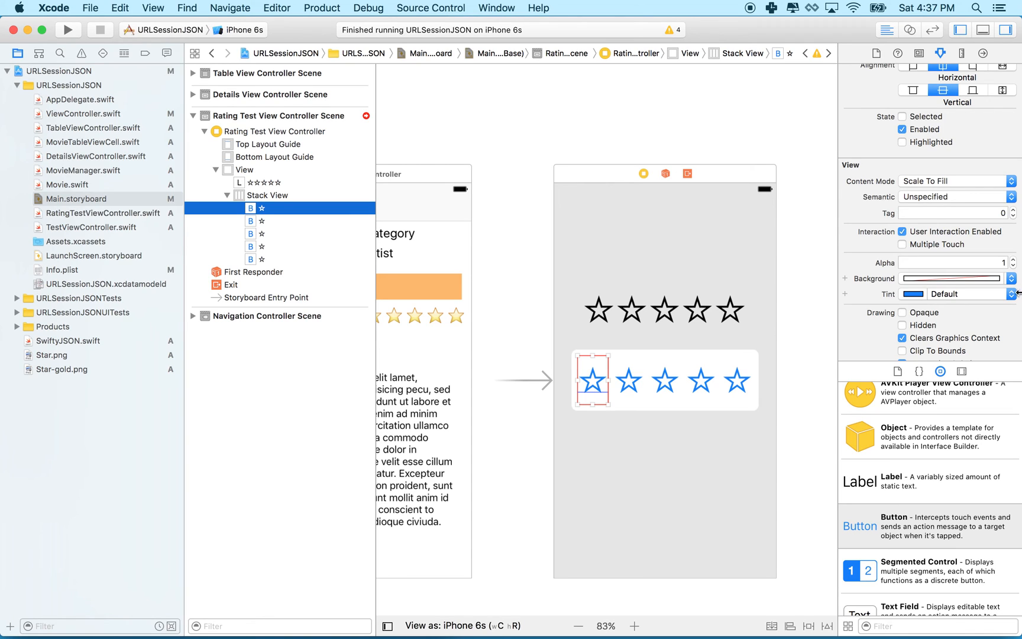
mouse_move(899, 561)
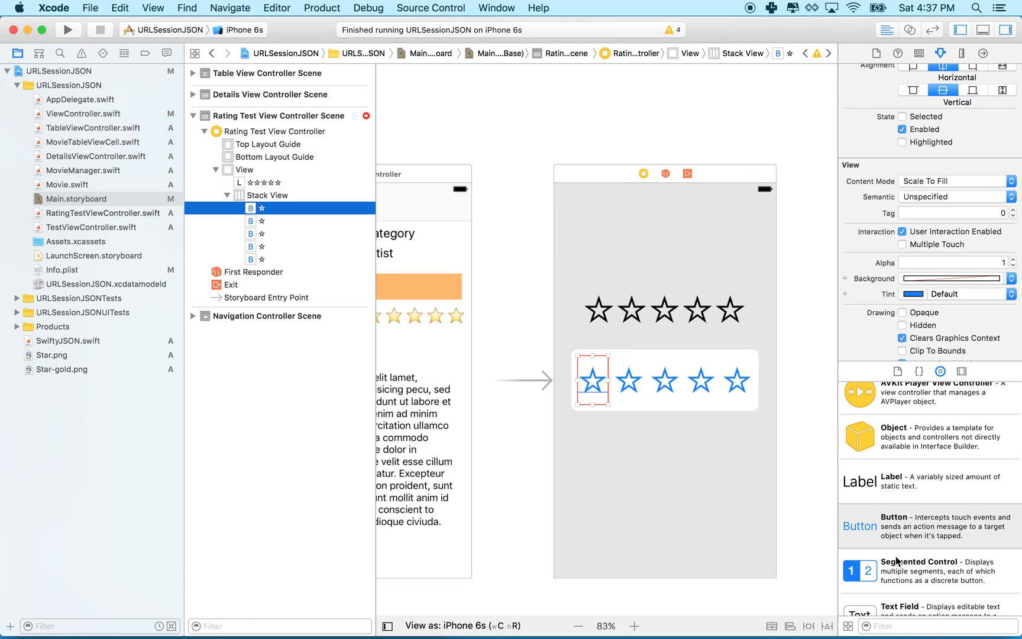
mouse_move(899, 566)
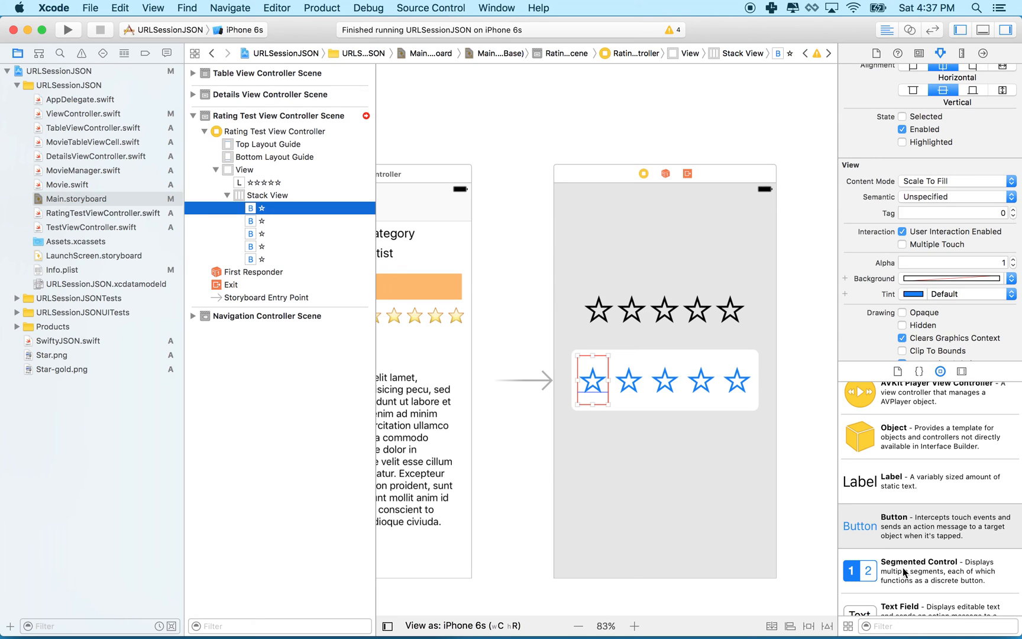
mouse_move(922, 290)
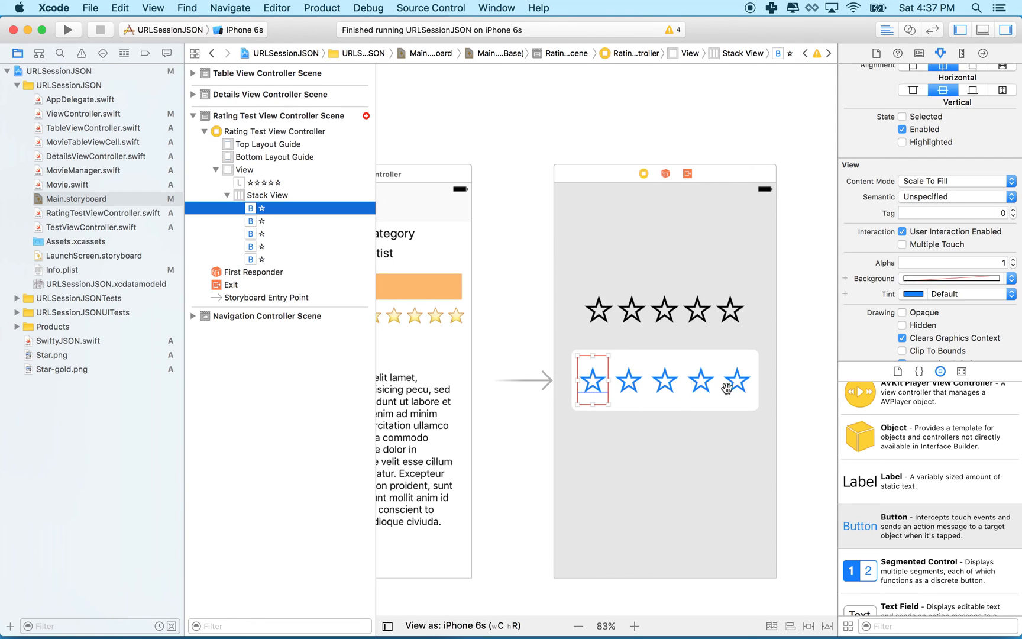
mouse_move(740, 384)
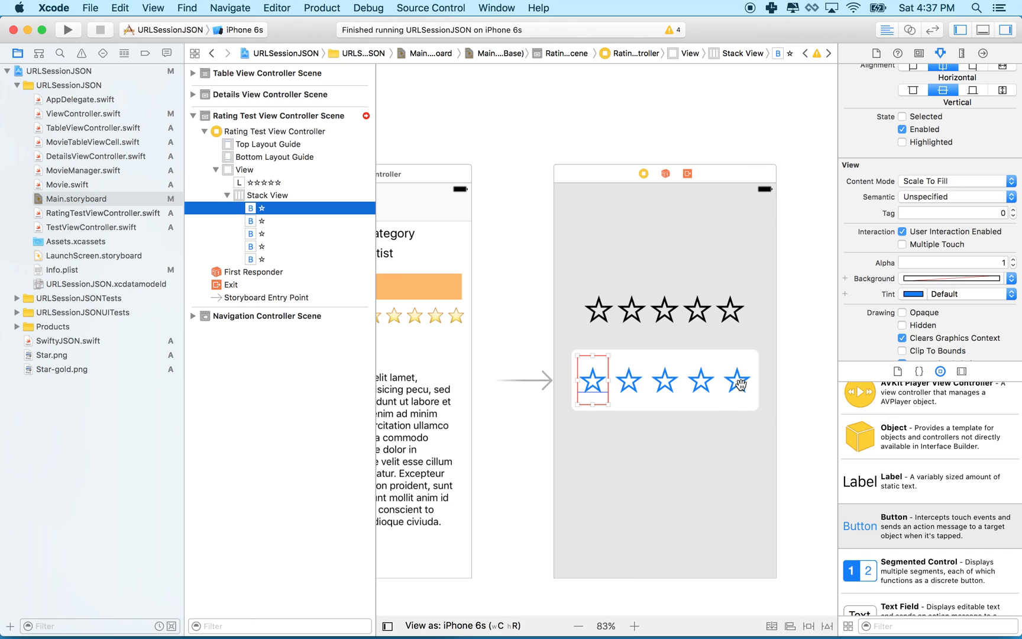